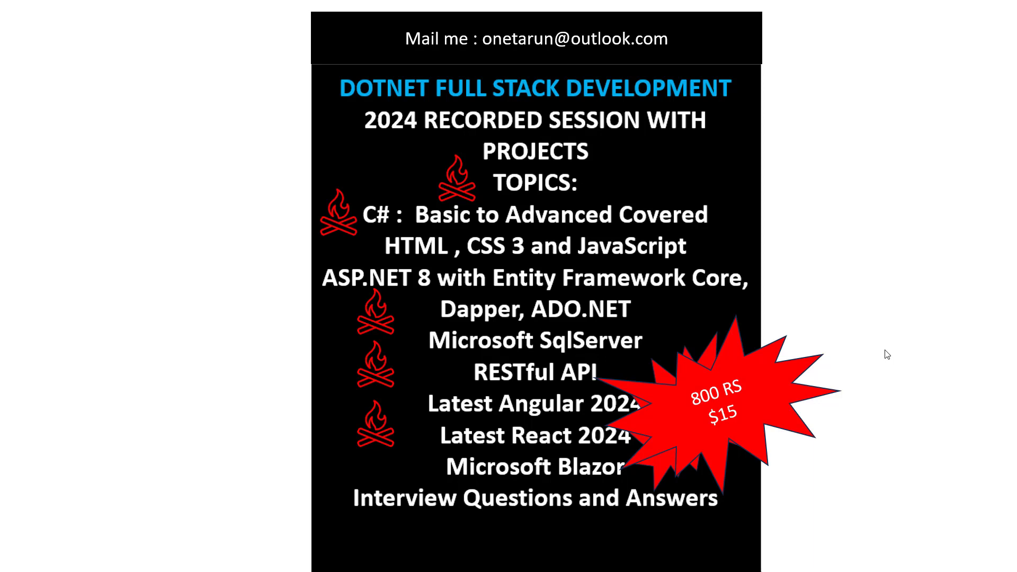
{"action": "mouse_move", "coordinate": [733, 440]}
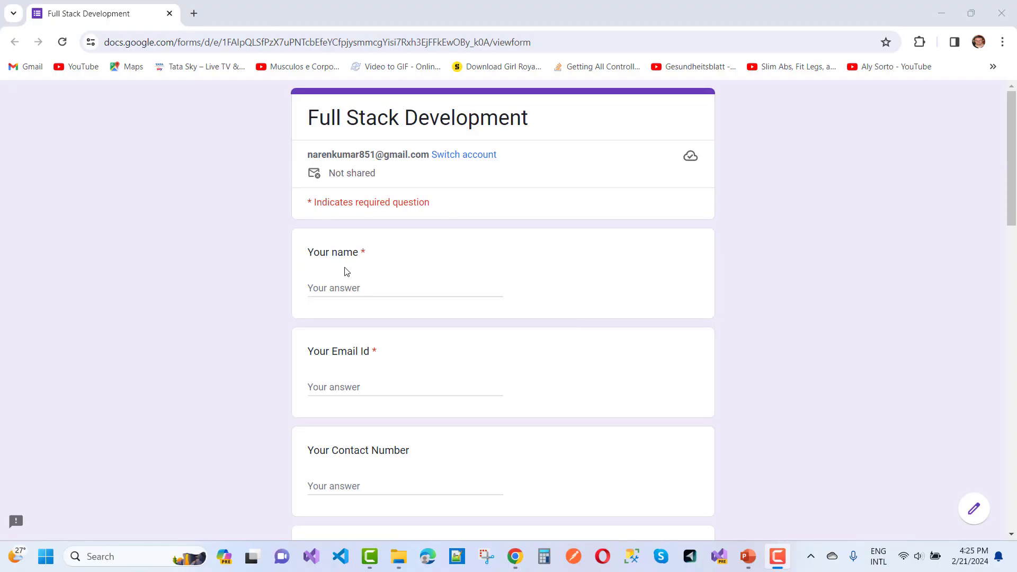
Scroll the enrollment form from the name and transaction ID fields down to the UPI and PayPal QR codes and Submit button
{"action": "scroll", "scroll_direction": "down", "scroll_amount": 3}
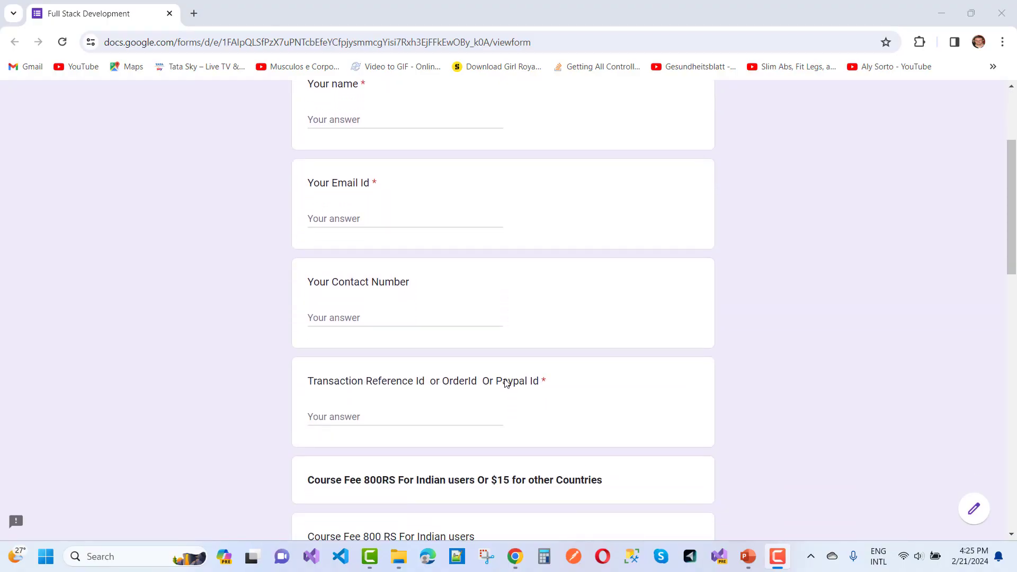
{"action": "scroll", "scroll_direction": "down", "scroll_amount": 3}
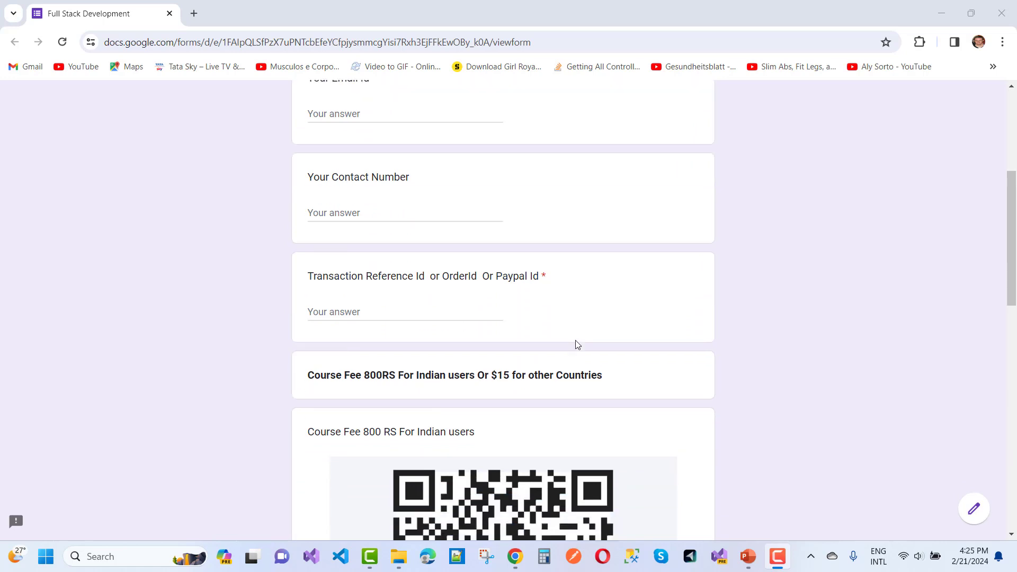
{"action": "scroll", "scroll_direction": "down", "scroll_amount": 3}
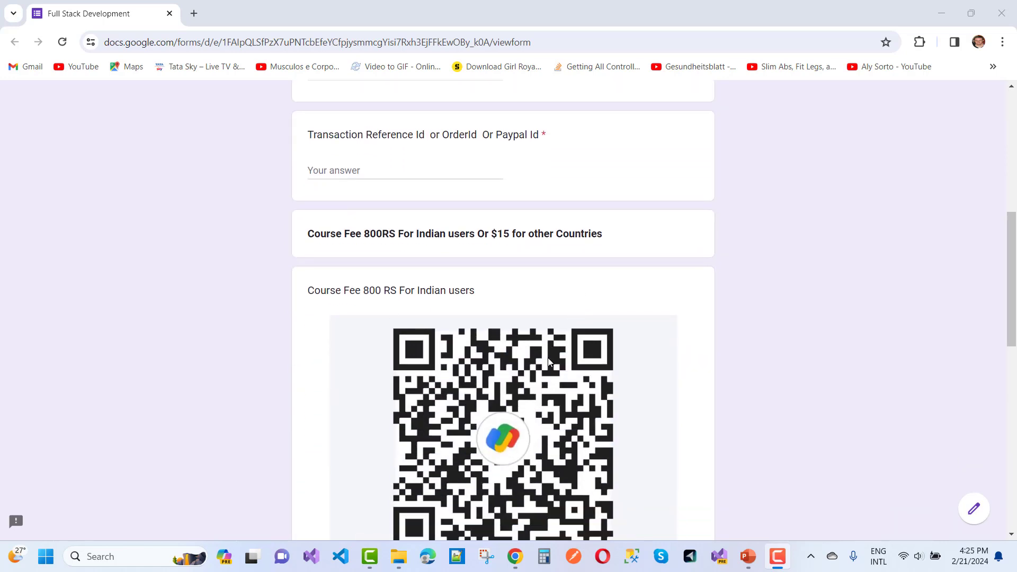
{"action": "scroll", "scroll_direction": "down", "scroll_amount": 3}
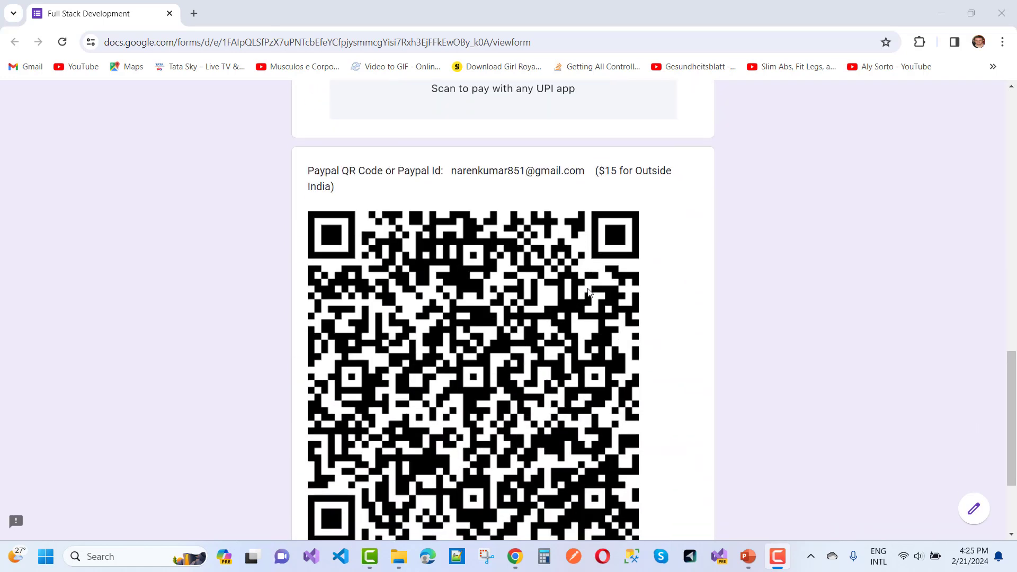
{"action": "scroll", "scroll_direction": "down", "scroll_amount": 3}
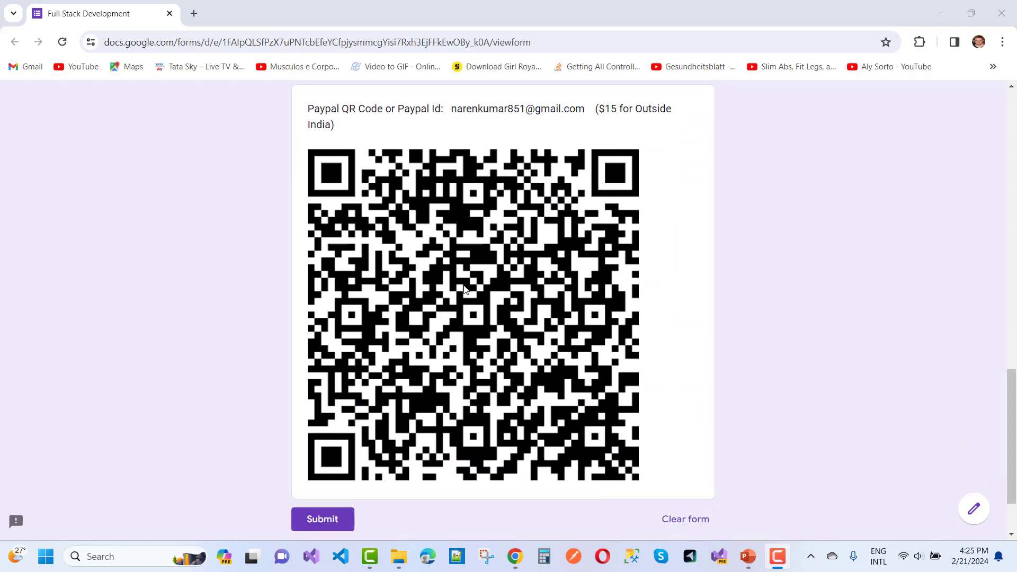
{"action": "mouse_move", "coordinate": [564, 419]}
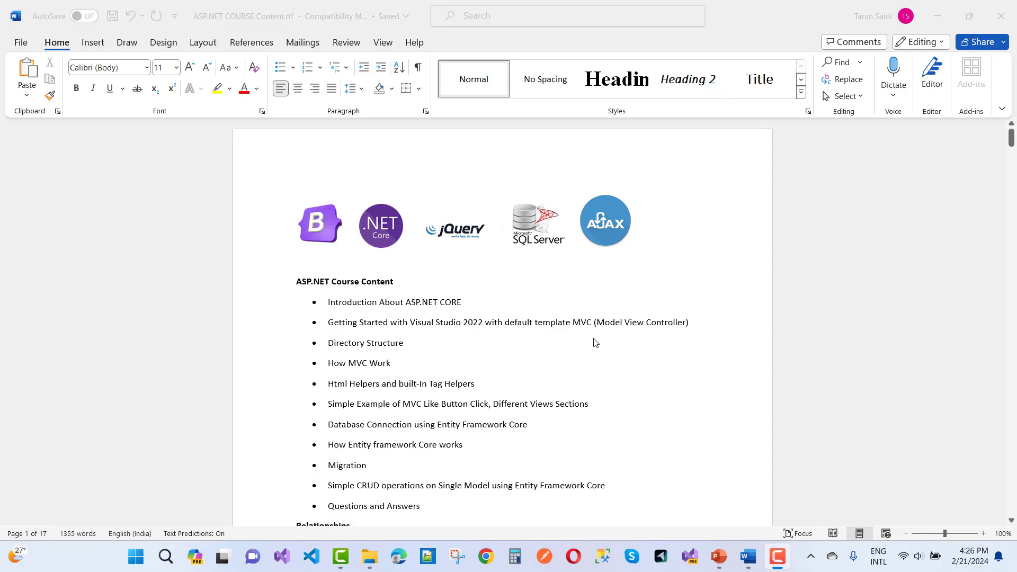
Scroll through the ASP.NET course outline topics on page 1 into identity and data seeding
{"action": "scroll", "scroll_direction": "down", "scroll_amount": 3}
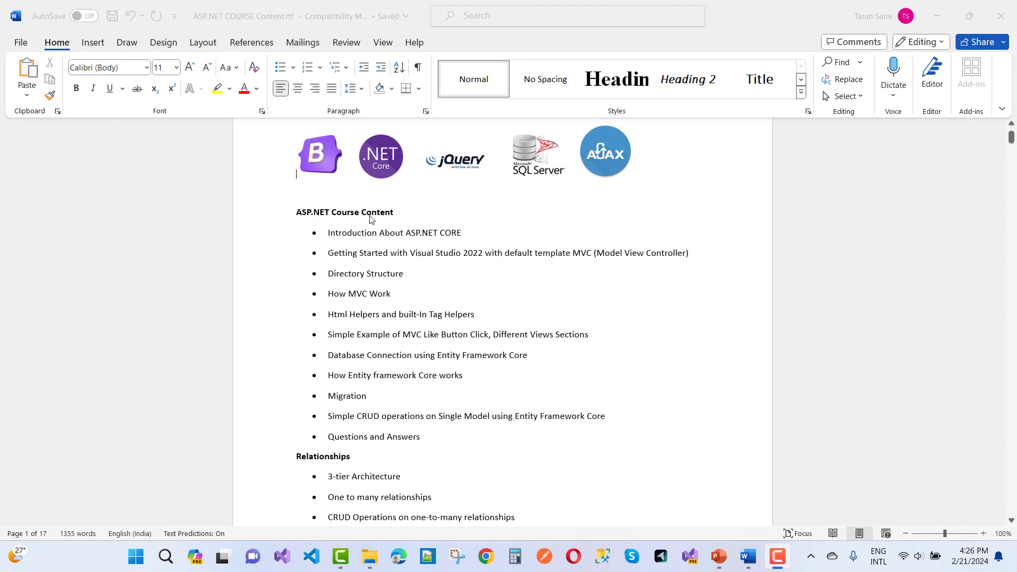
{"action": "scroll", "scroll_direction": "down", "scroll_amount": 3}
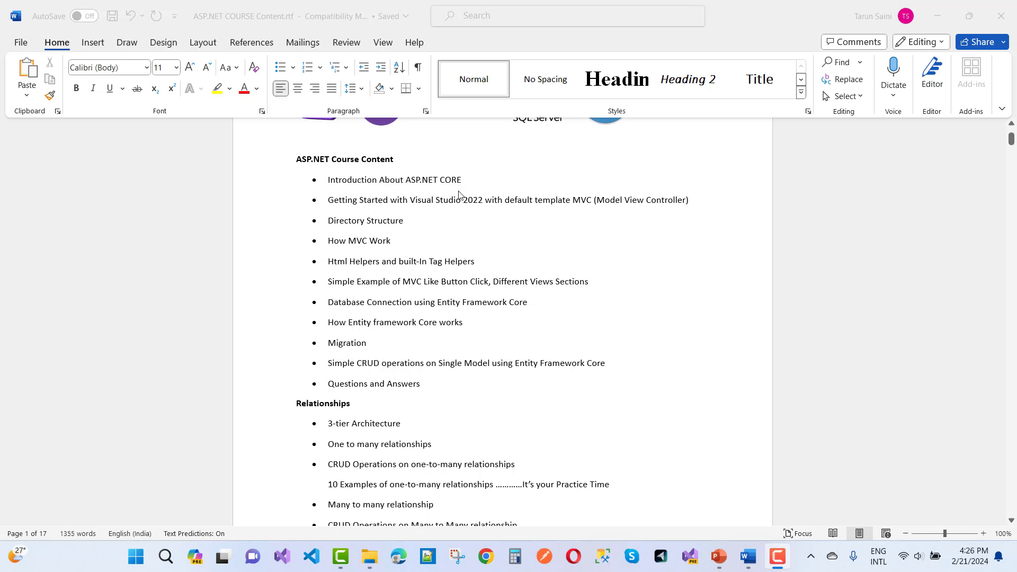
{"action": "mouse_move", "coordinate": [445, 236]}
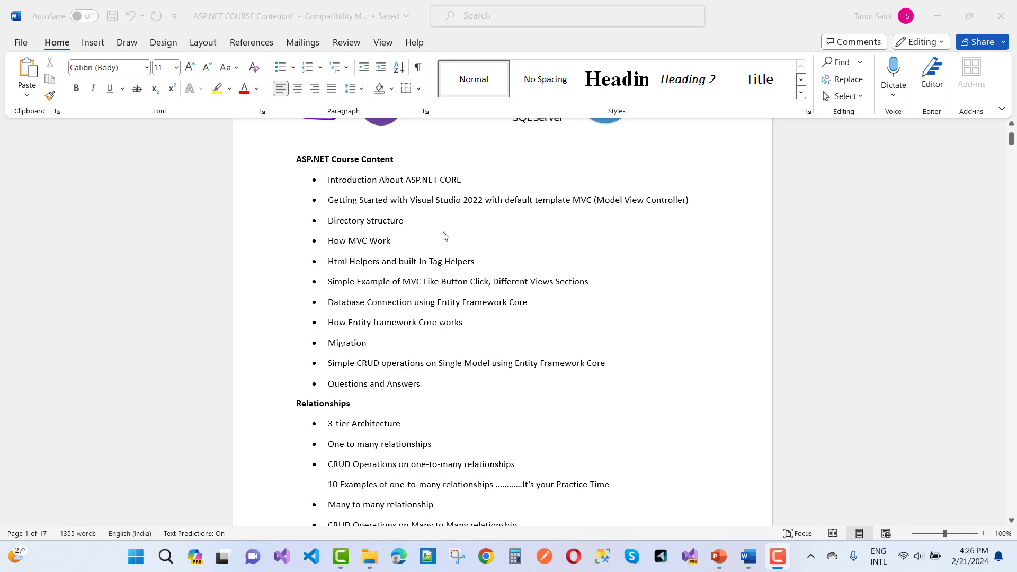
{"action": "mouse_move", "coordinate": [456, 254]}
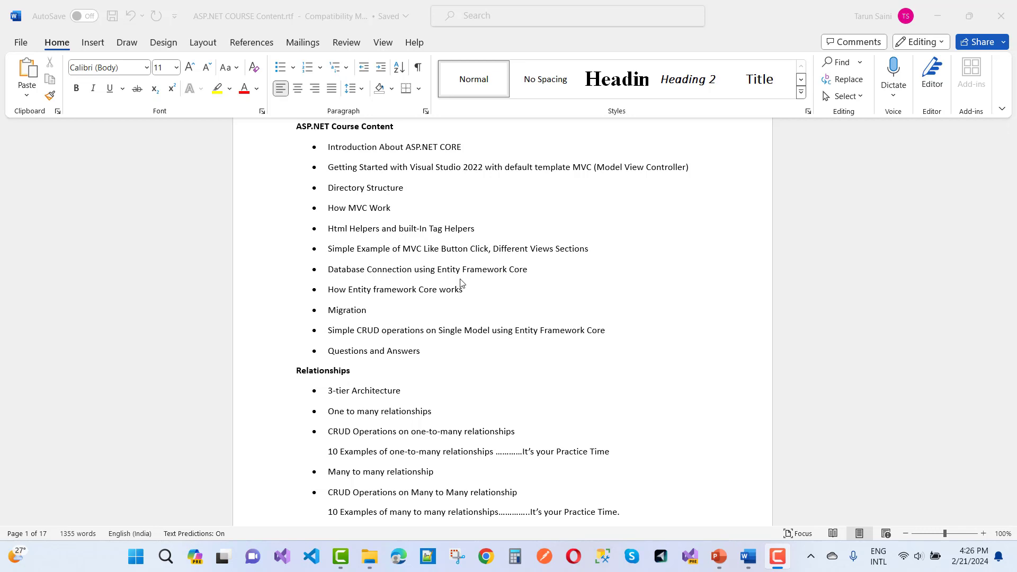
{"action": "scroll", "scroll_direction": "down", "scroll_amount": 3}
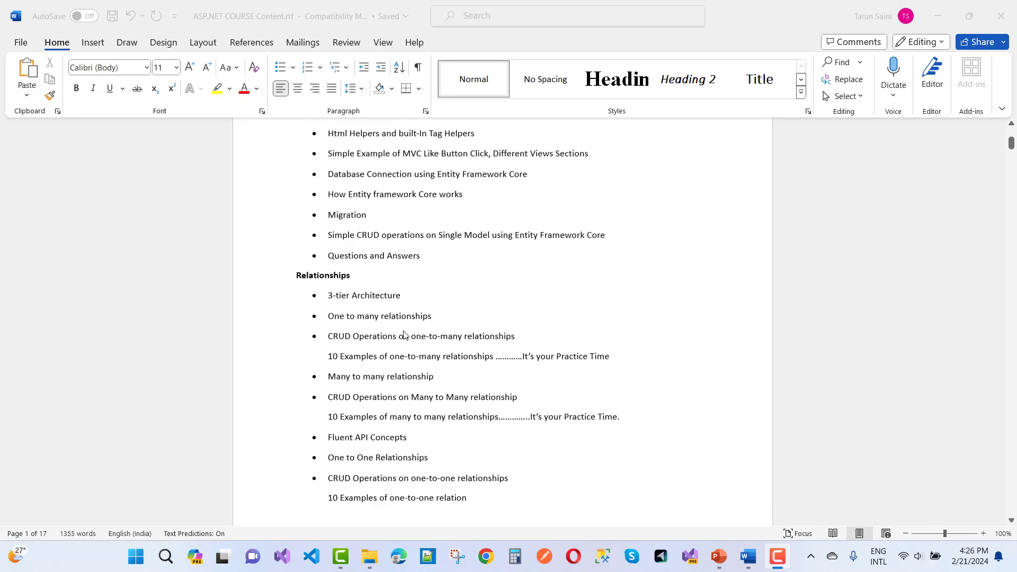
{"action": "scroll", "scroll_direction": "down", "scroll_amount": 3}
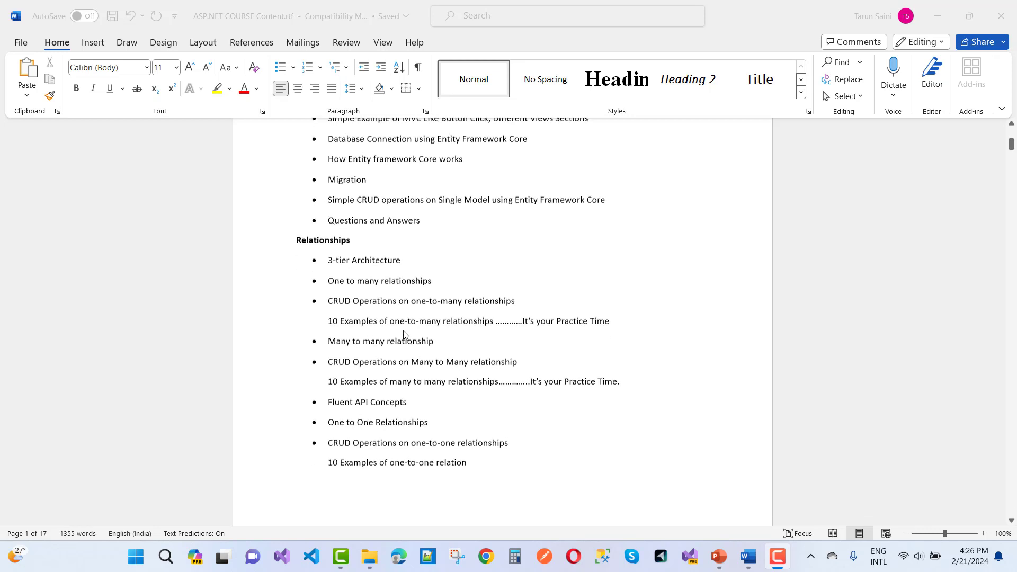
{"action": "scroll", "scroll_direction": "down", "scroll_amount": 3}
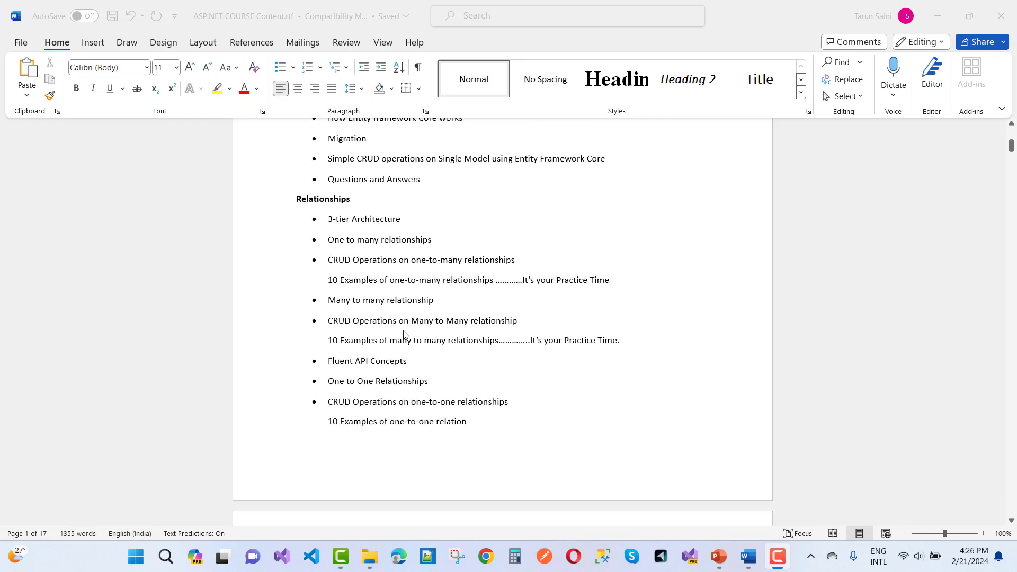
{"action": "scroll", "scroll_direction": "down", "scroll_amount": 3}
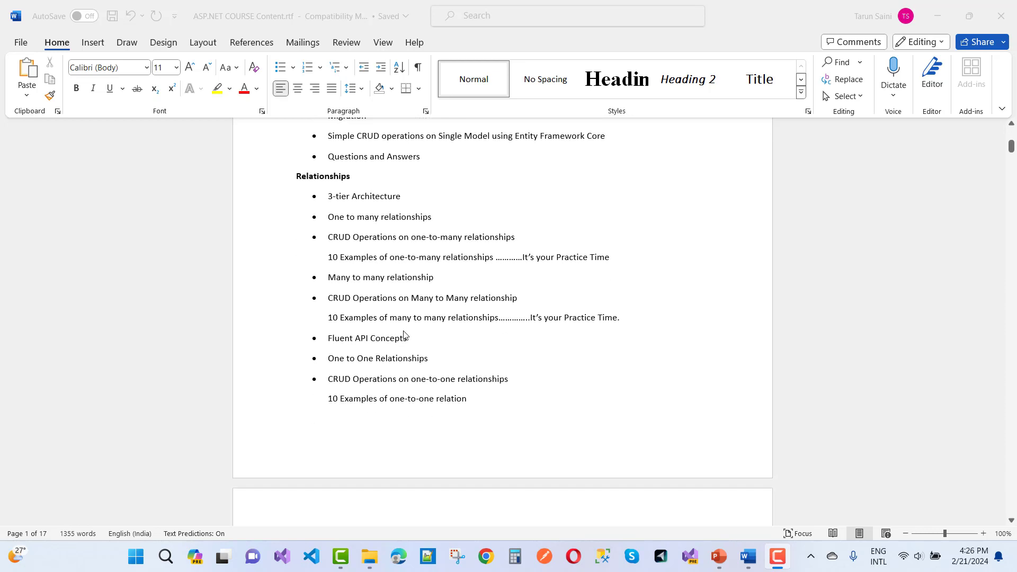
{"action": "scroll", "scroll_direction": "down", "scroll_amount": 3}
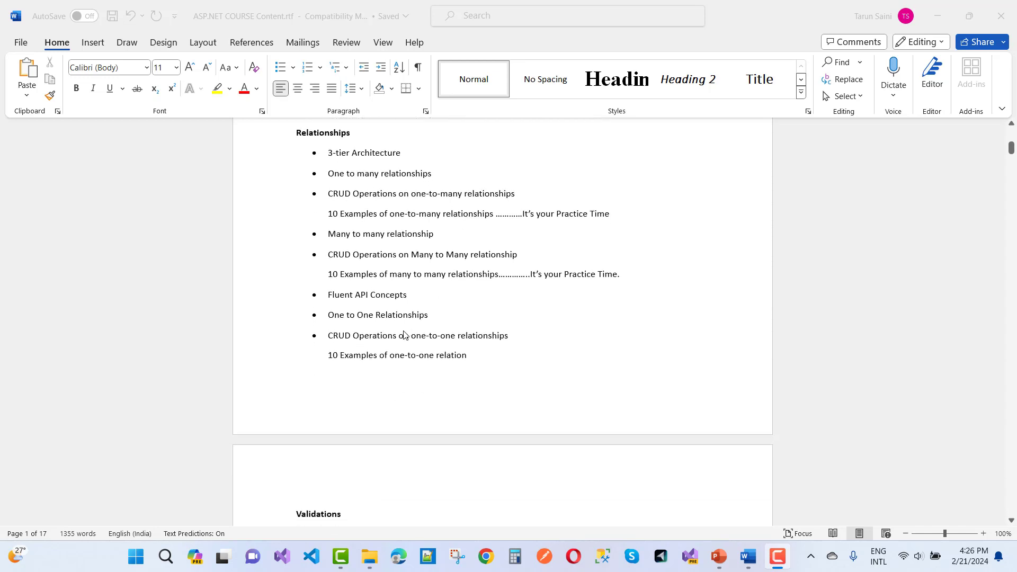
{"action": "scroll", "scroll_direction": "down", "scroll_amount": 3}
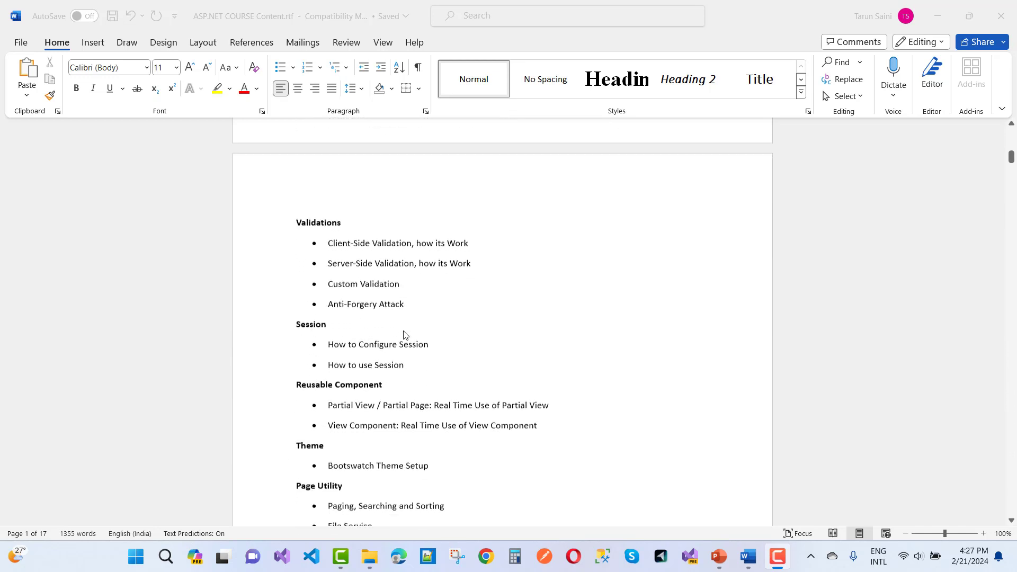
Continue onto page 2 through real-time projects to the Filters and Middleware sections
{"action": "scroll", "scroll_direction": "down", "scroll_amount": 3}
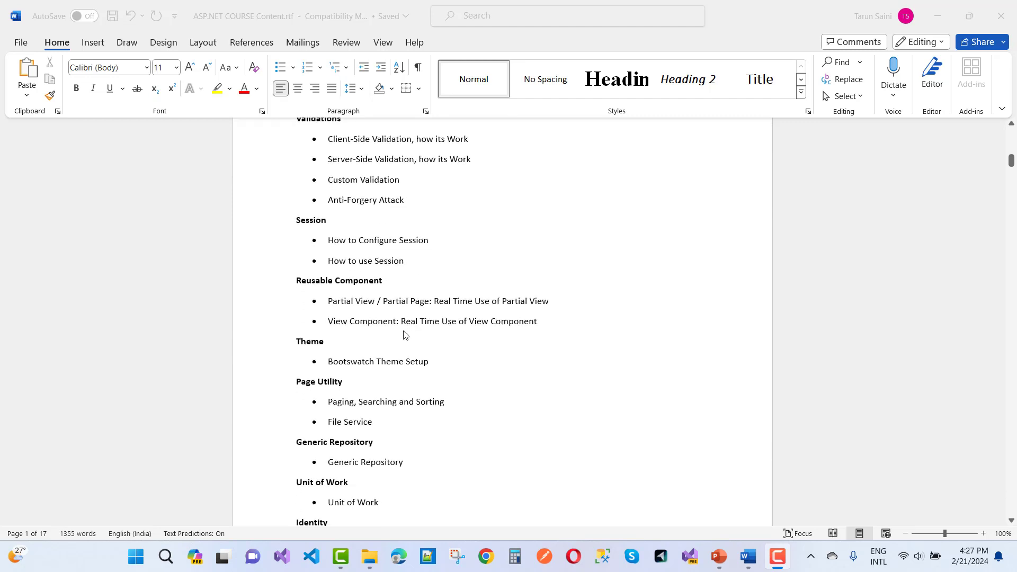
{"action": "scroll", "scroll_direction": "down", "scroll_amount": 3}
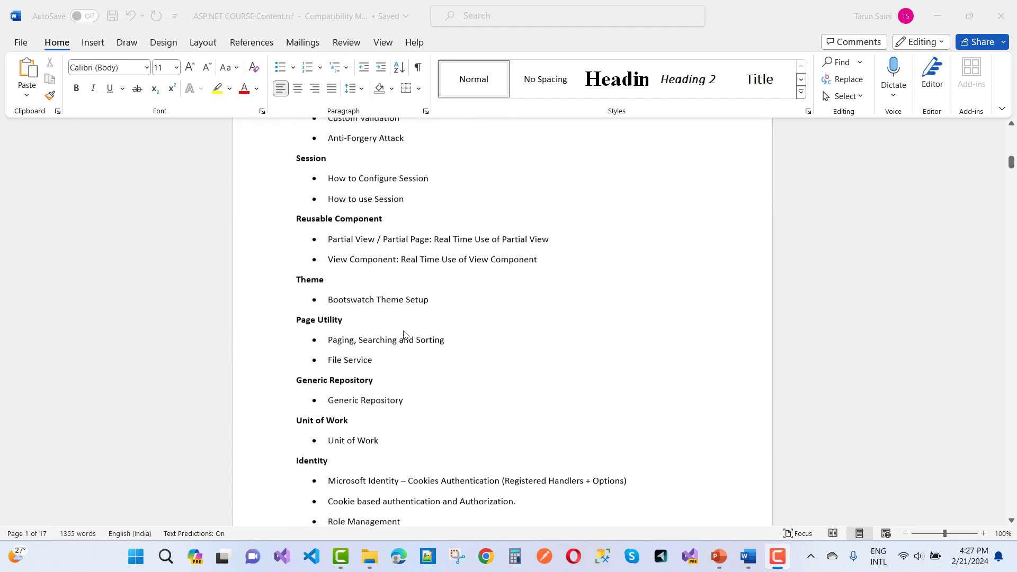
{"action": "scroll", "scroll_direction": "down", "scroll_amount": 3}
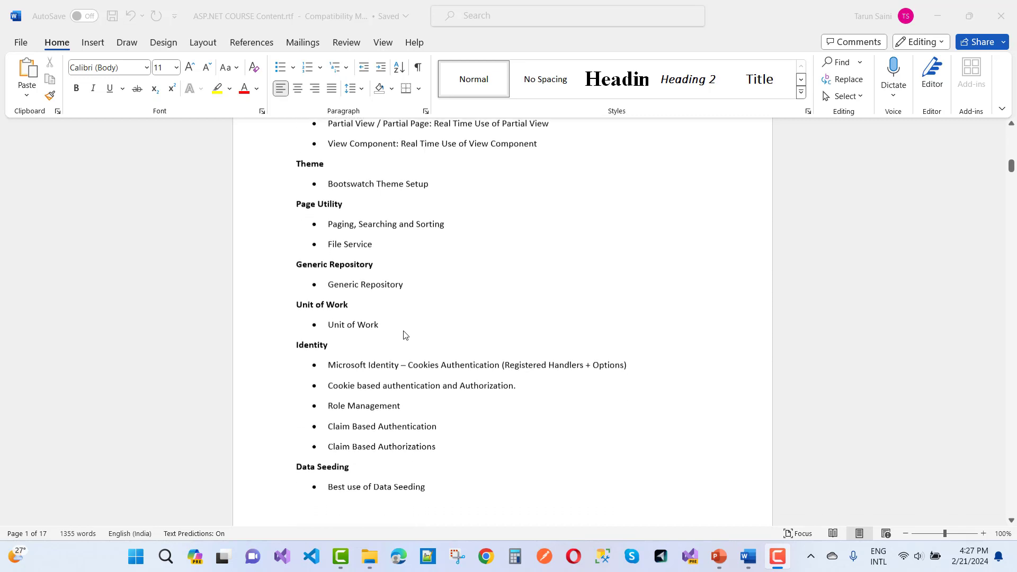
{"action": "scroll", "scroll_direction": "down", "scroll_amount": 3}
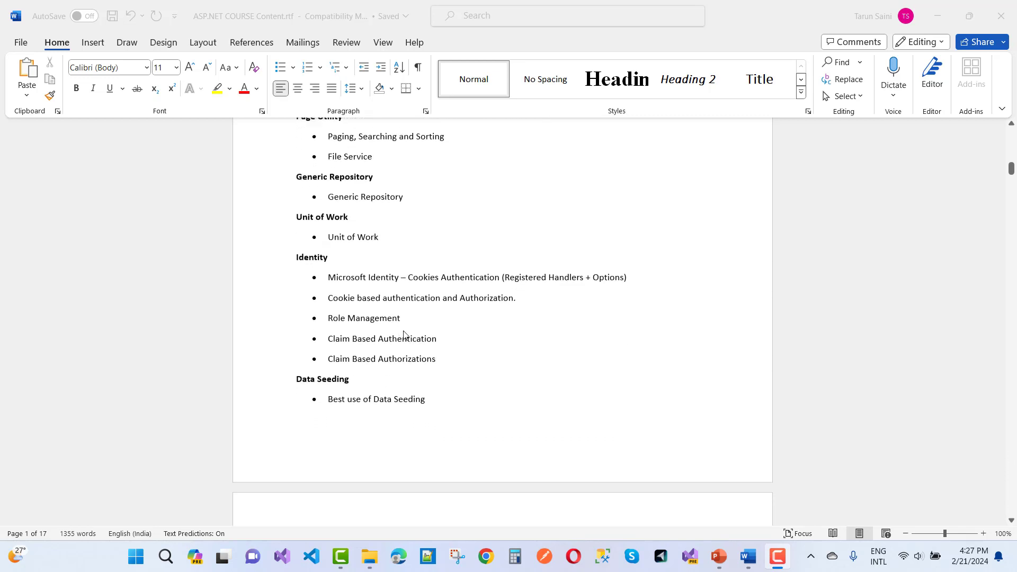
{"action": "scroll", "scroll_direction": "down", "scroll_amount": 3}
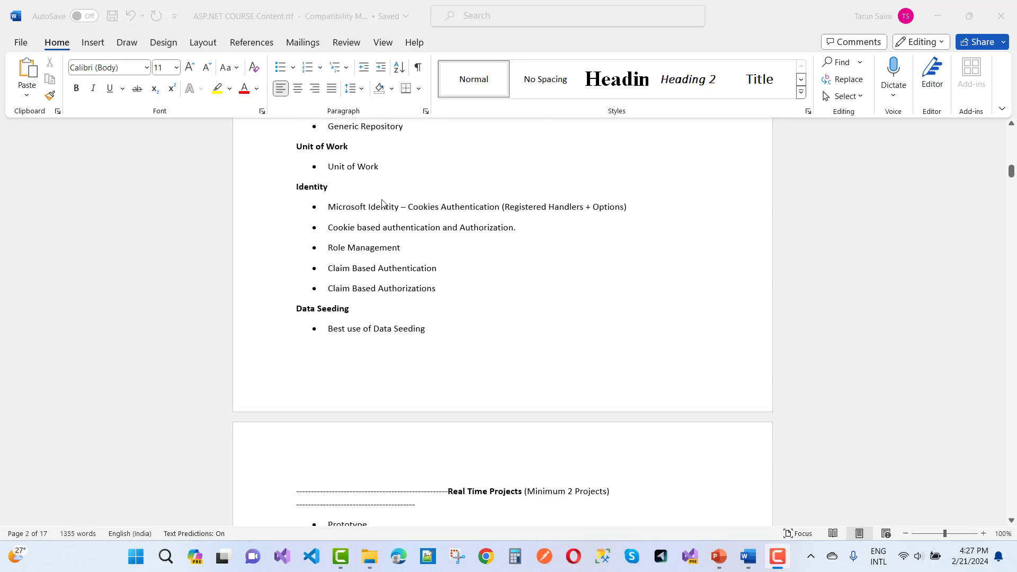
{"action": "mouse_move", "coordinate": [400, 298]}
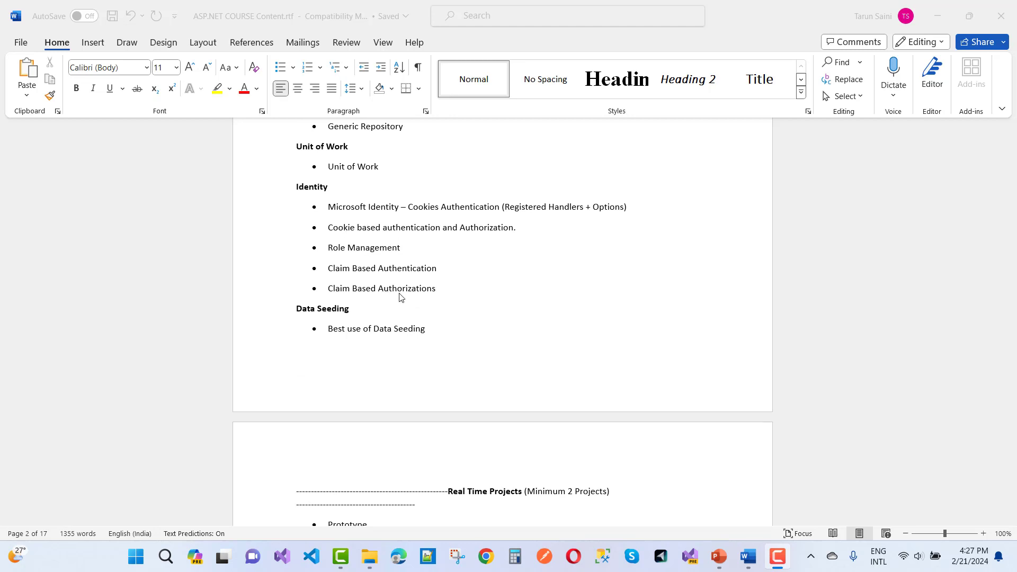
{"action": "scroll", "scroll_direction": "down", "scroll_amount": 3}
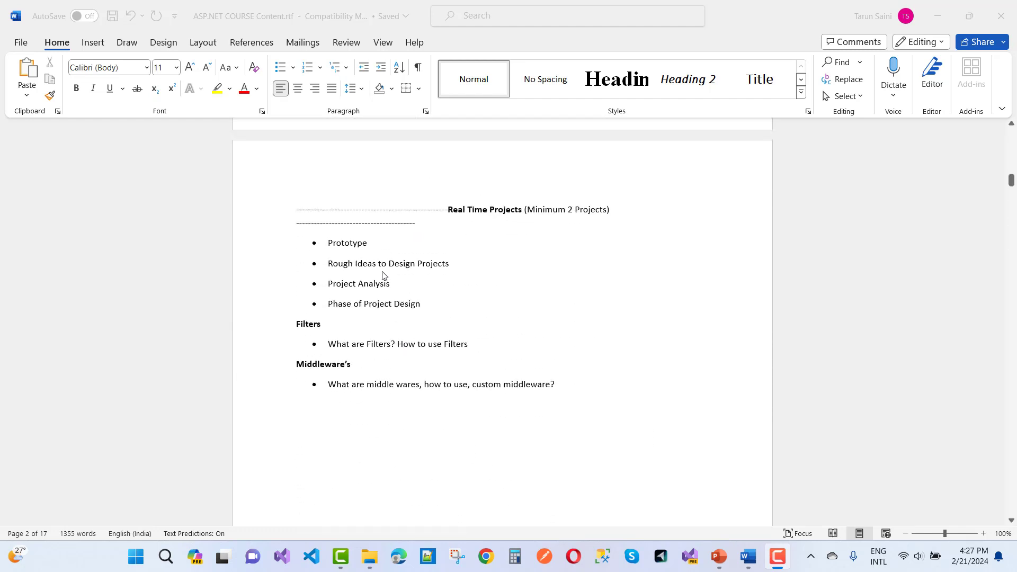
{"action": "mouse_move", "coordinate": [472, 288]}
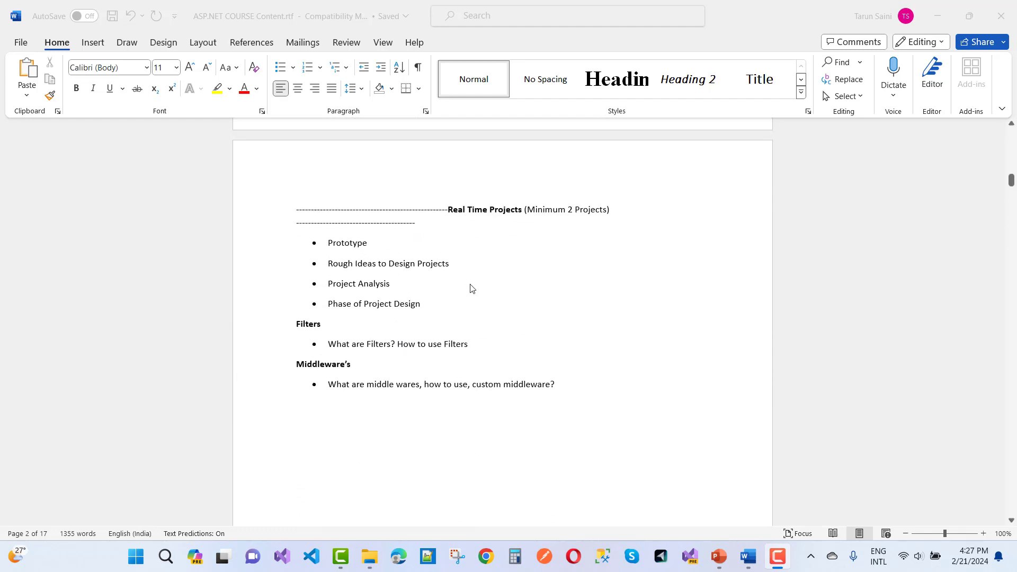
{"action": "scroll", "scroll_direction": "down", "scroll_amount": 3}
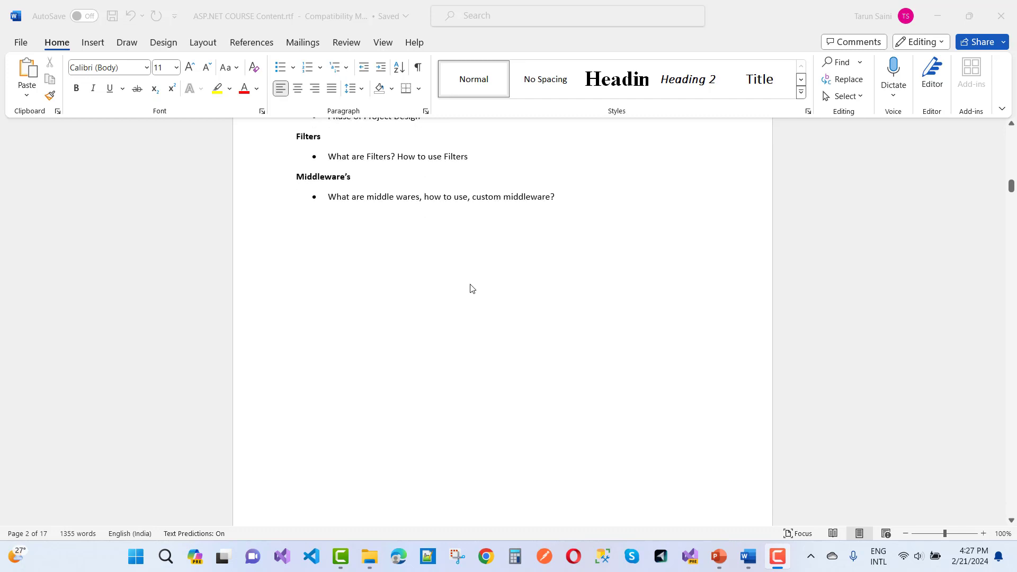
Scroll down through the Web API bullet list of the curriculum
{"action": "scroll", "scroll_direction": "down", "scroll_amount": 3}
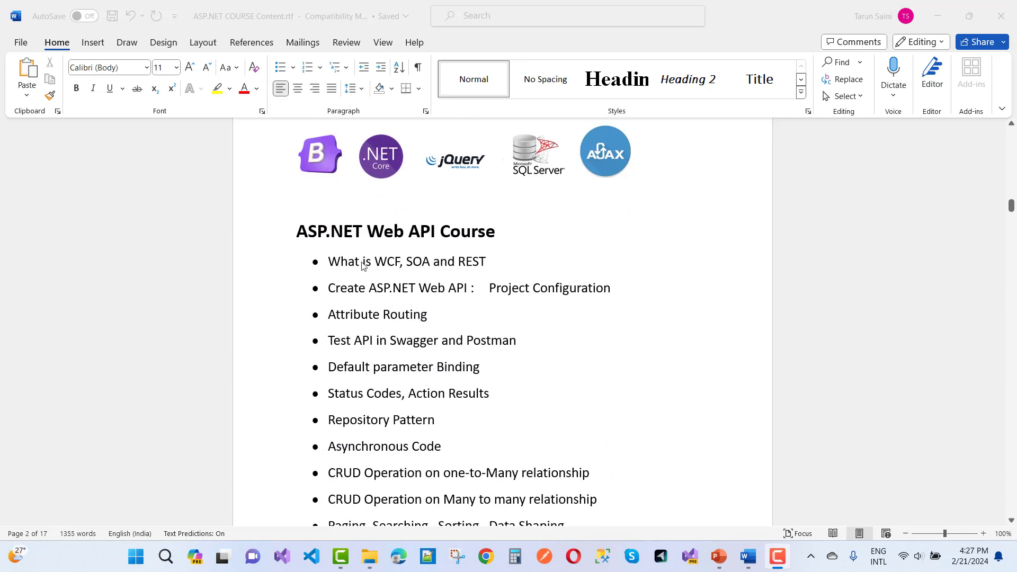
{"action": "scroll", "scroll_direction": "down", "scroll_amount": 3}
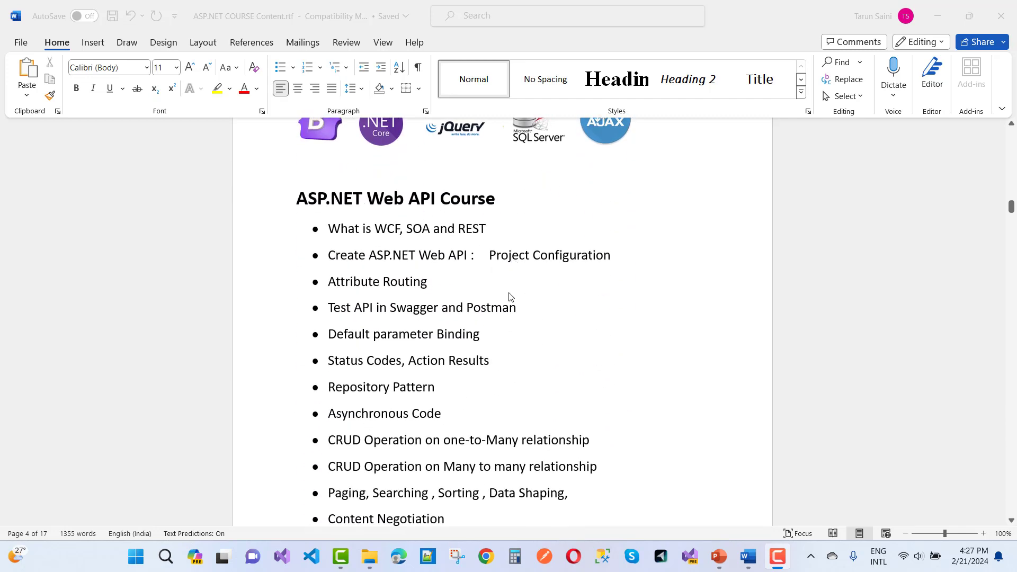
{"action": "scroll", "scroll_direction": "down", "scroll_amount": 3}
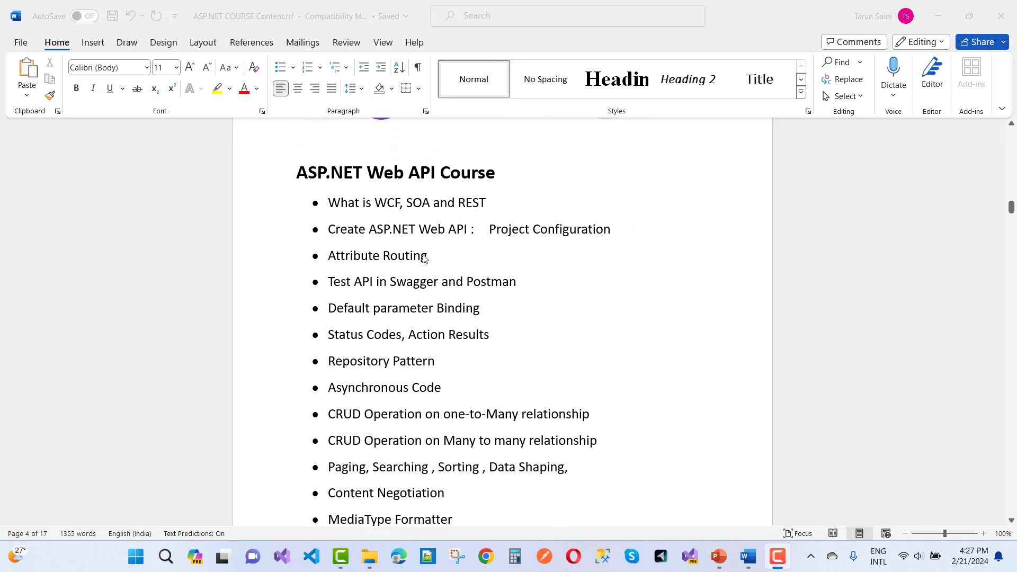
{"action": "scroll", "scroll_direction": "down", "scroll_amount": 3}
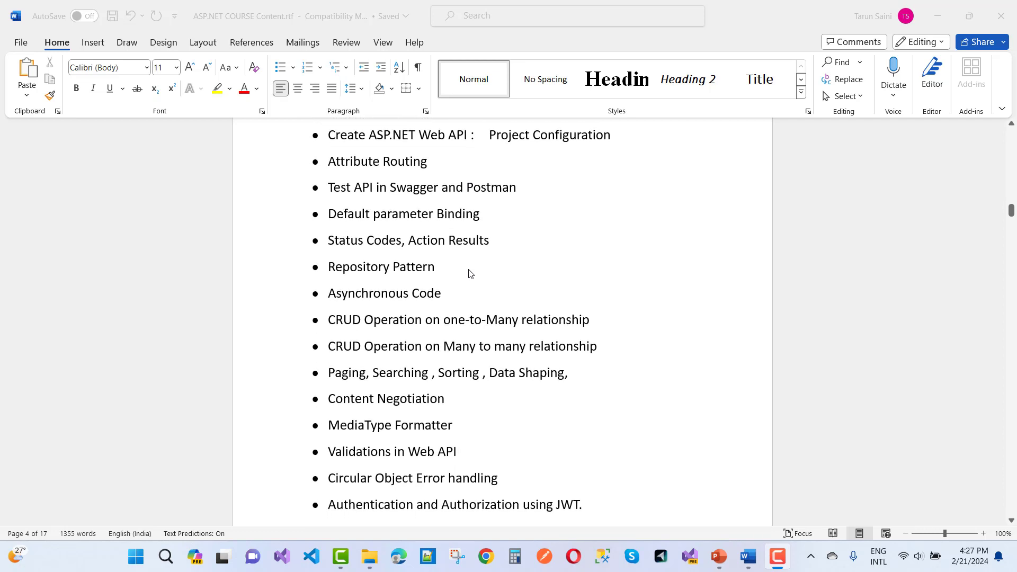
{"action": "scroll", "scroll_direction": "down", "scroll_amount": 3}
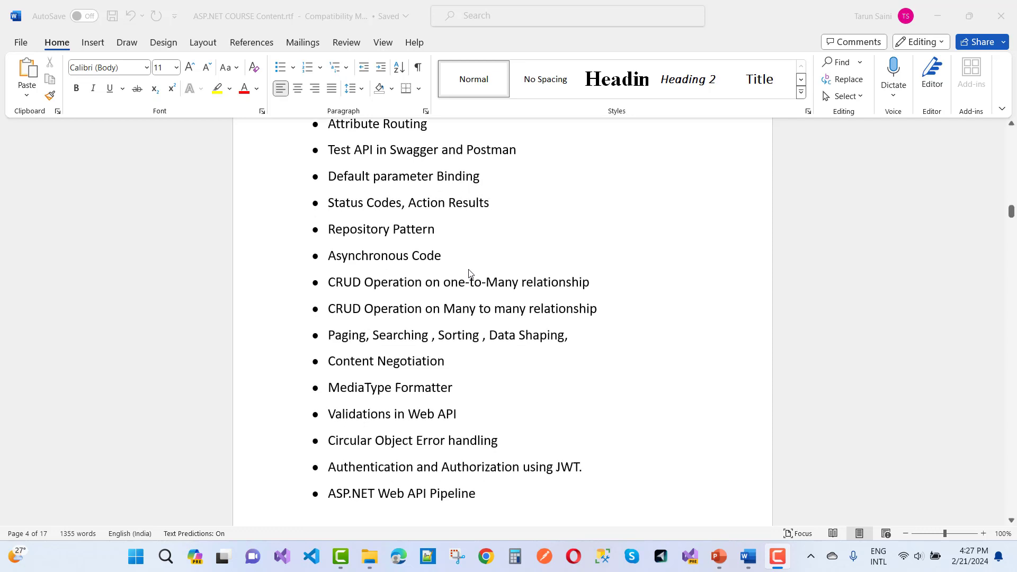
{"action": "scroll", "scroll_direction": "down", "scroll_amount": 3}
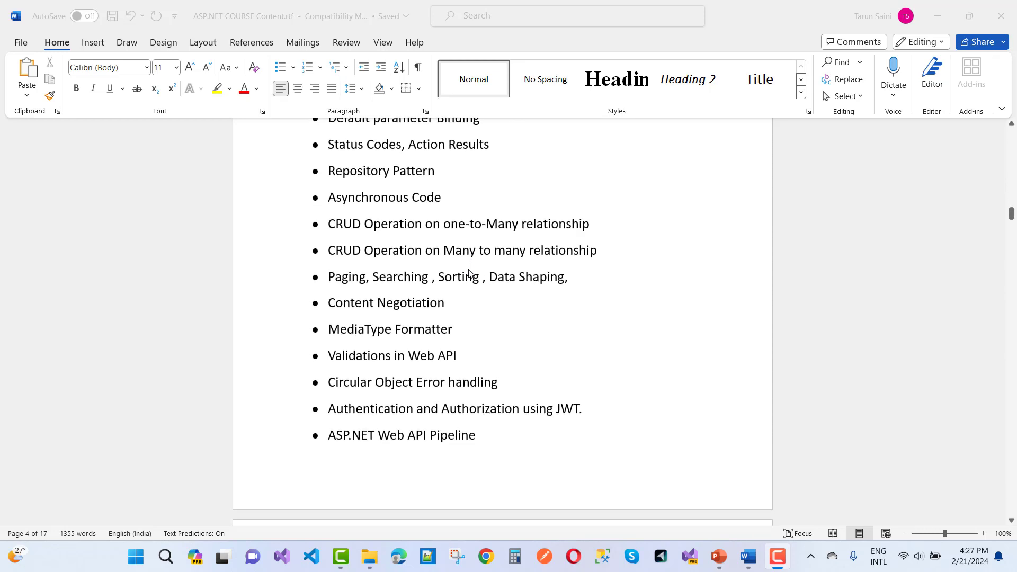
{"action": "scroll", "scroll_direction": "down", "scroll_amount": 3}
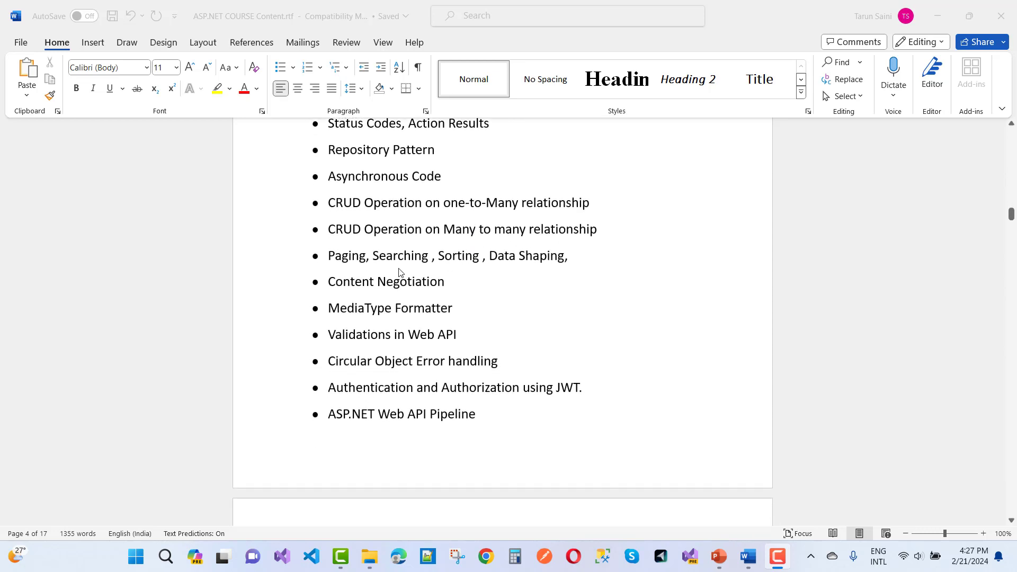
{"action": "mouse_move", "coordinate": [377, 297]}
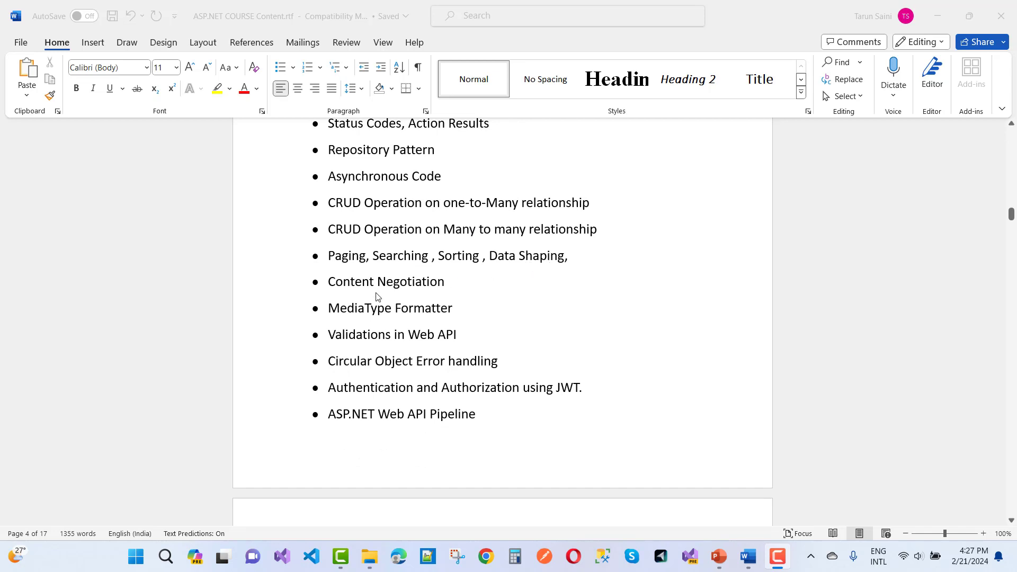
{"action": "mouse_move", "coordinate": [517, 322]}
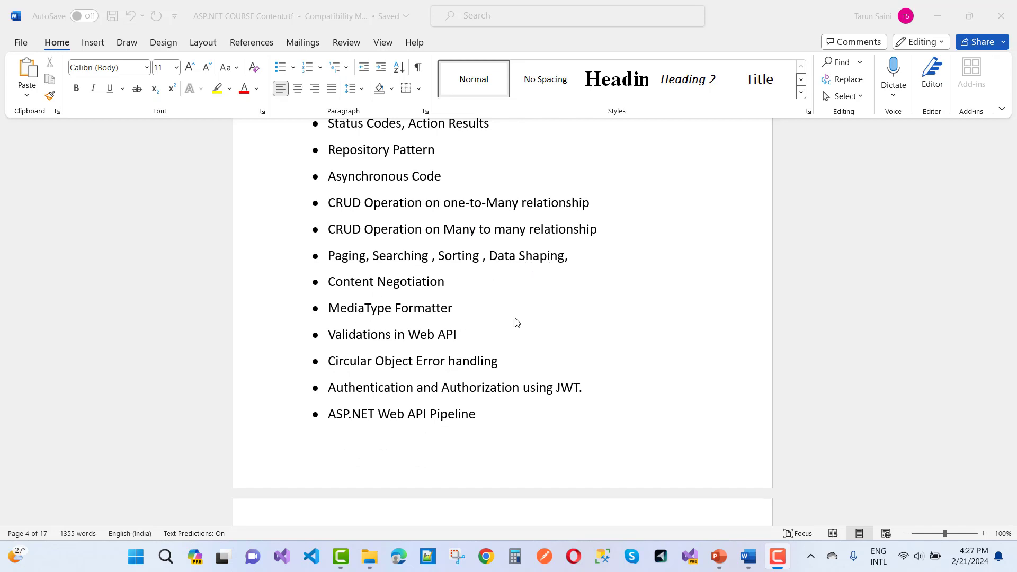
Continue to the end of page 5, reaching consuming APIs via HttpClient and the two real-time projects
{"action": "scroll", "scroll_direction": "down", "scroll_amount": 3}
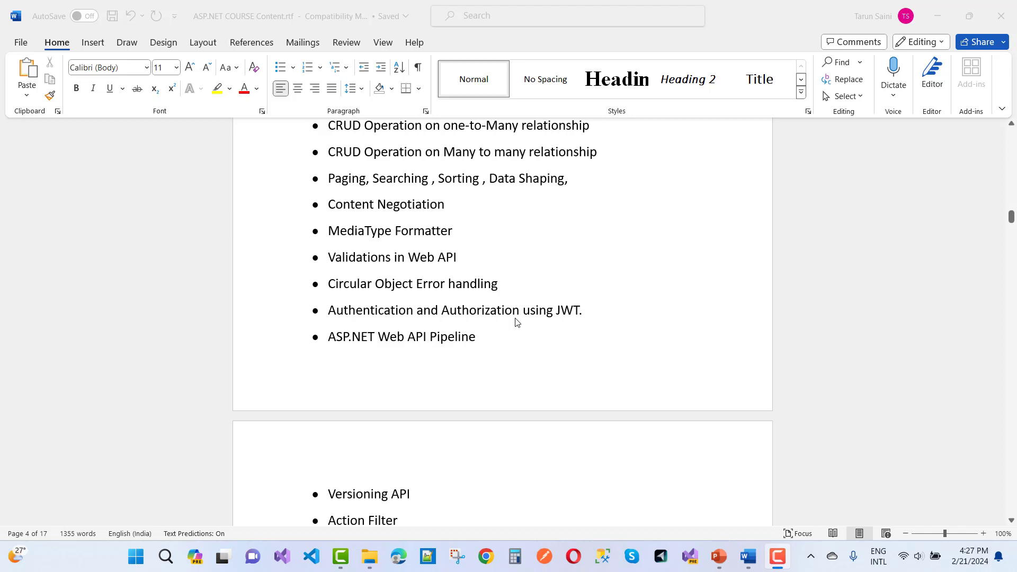
{"action": "scroll", "scroll_direction": "down", "scroll_amount": 3}
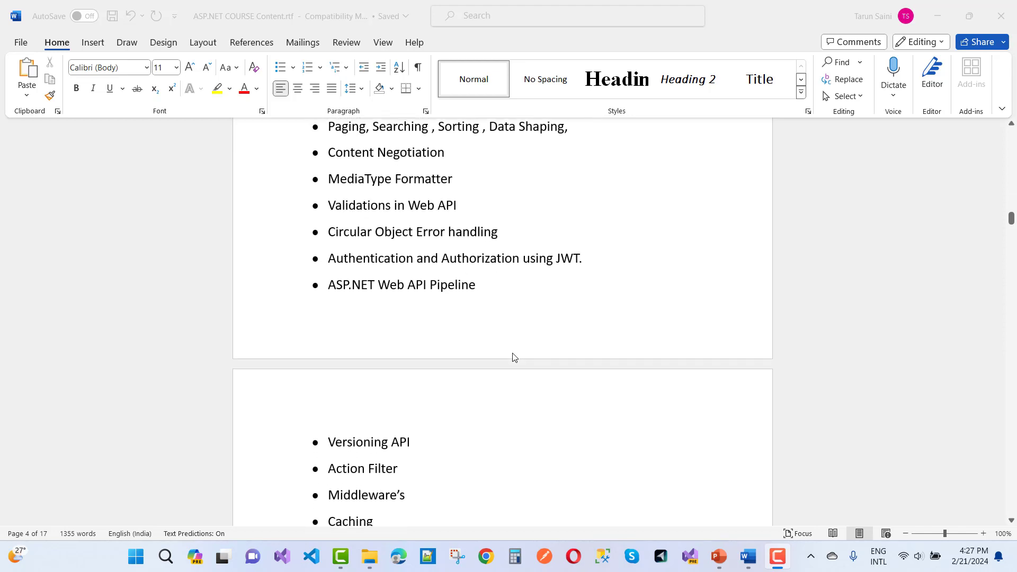
{"action": "scroll", "scroll_direction": "down", "scroll_amount": 3}
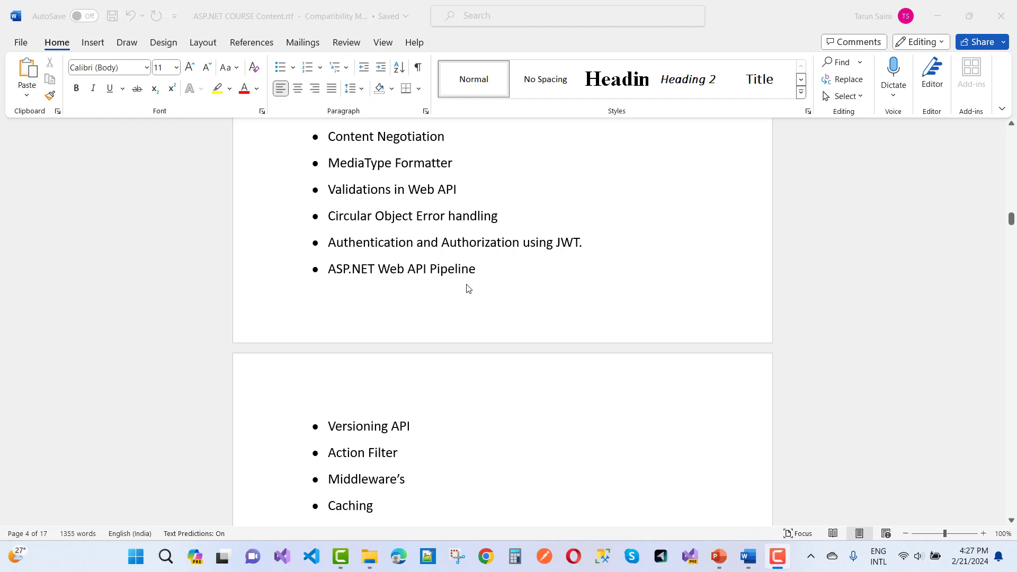
{"action": "scroll", "scroll_direction": "down", "scroll_amount": 3}
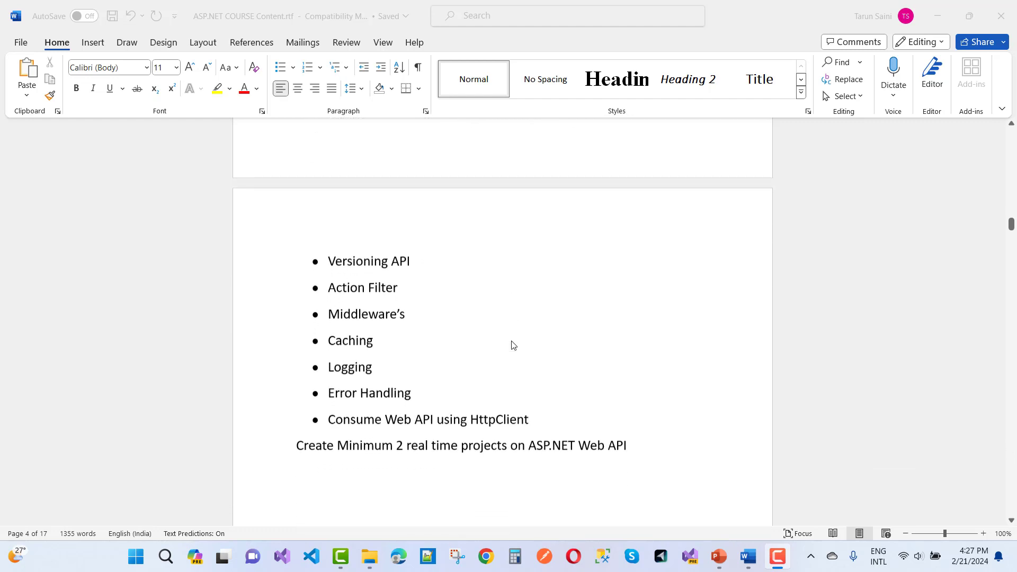
{"action": "scroll", "scroll_direction": "down", "scroll_amount": 3}
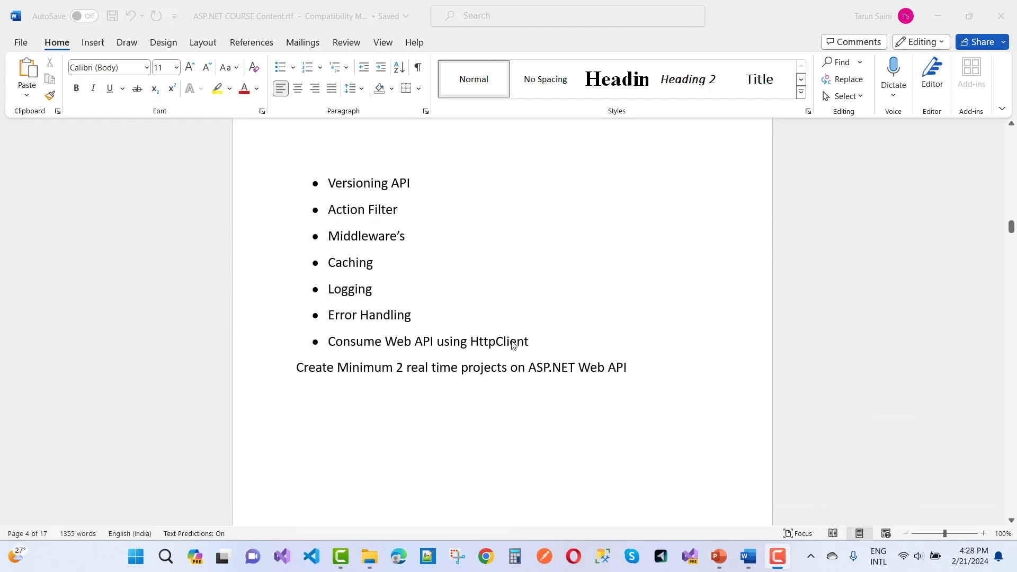
{"action": "scroll", "scroll_direction": "down", "scroll_amount": 3}
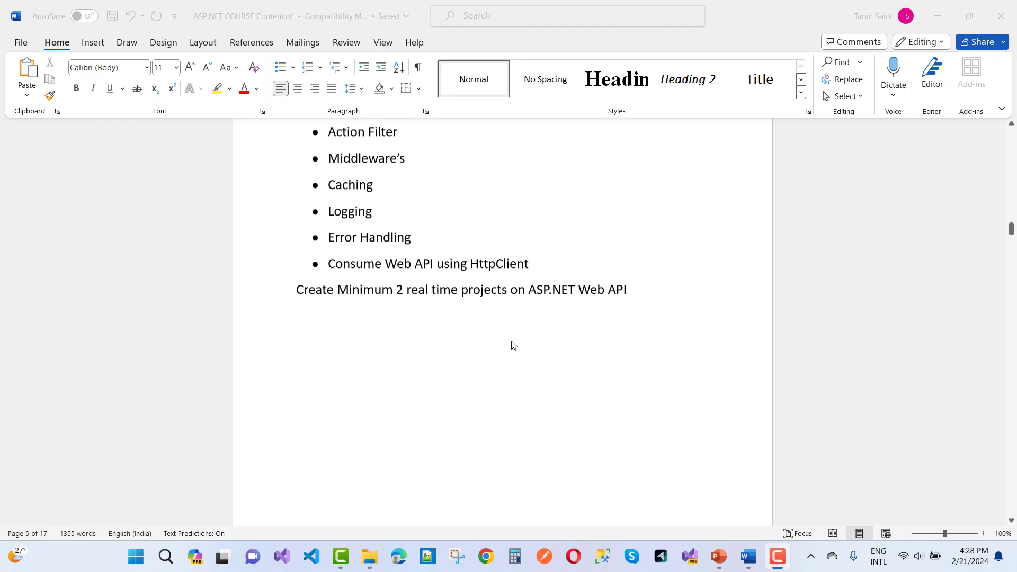
{"action": "scroll", "scroll_direction": "down", "scroll_amount": 3}
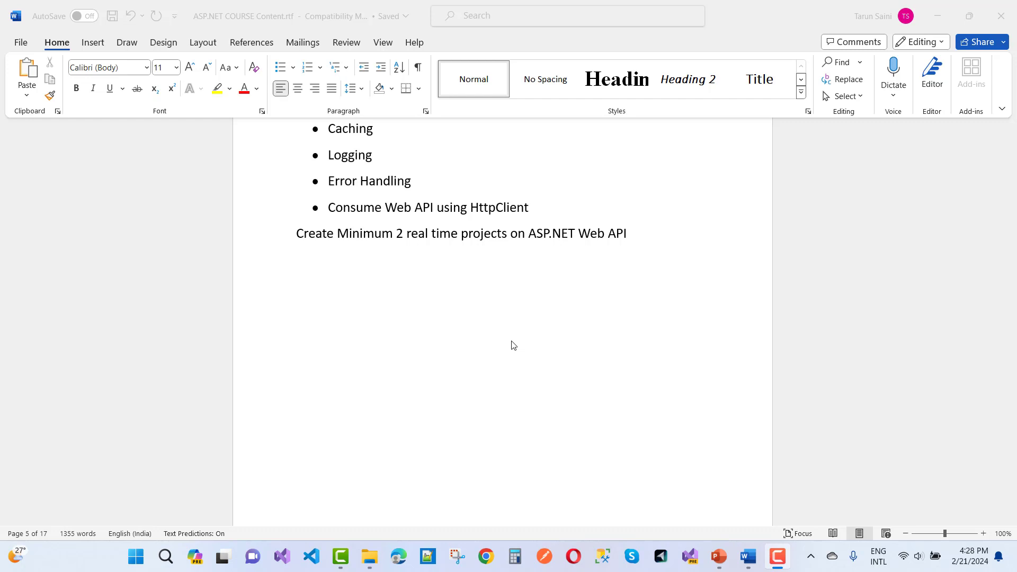
{"action": "scroll", "scroll_direction": "down", "scroll_amount": 3}
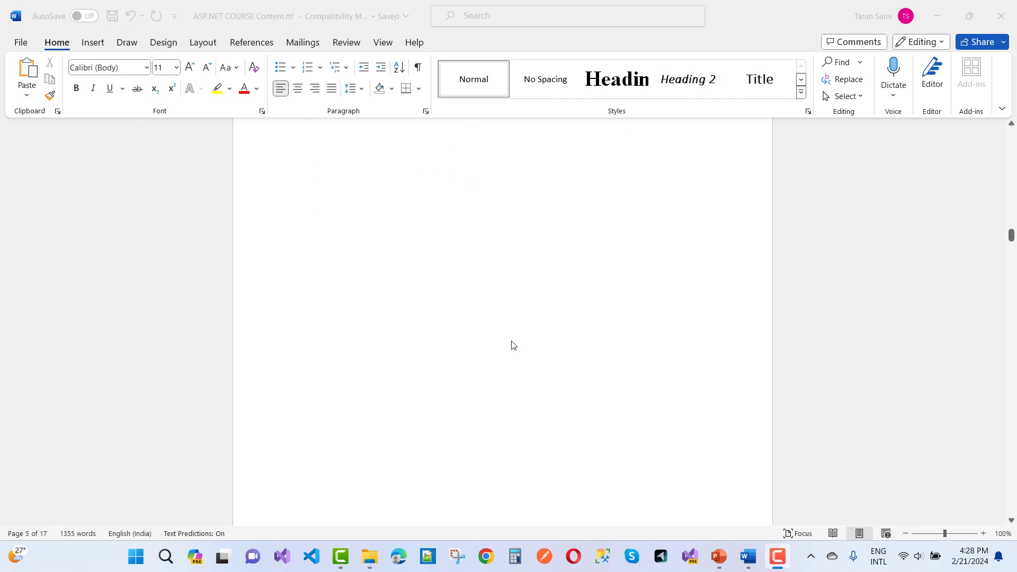
Scroll through the Angular topics to JWT, paging, searching and sorting
{"action": "scroll", "scroll_direction": "up", "scroll_amount": 3}
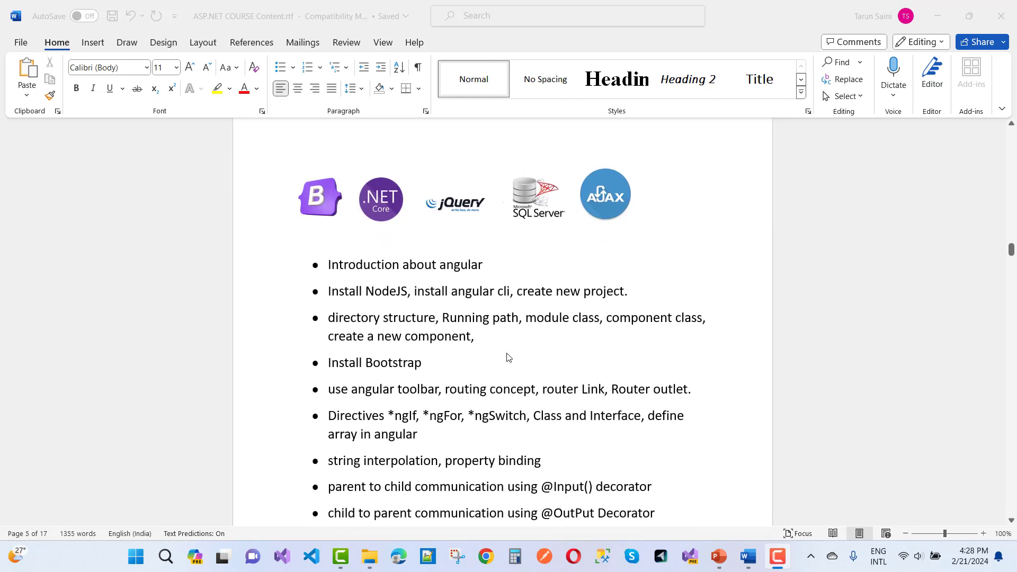
{"action": "scroll", "scroll_direction": "down", "scroll_amount": 3}
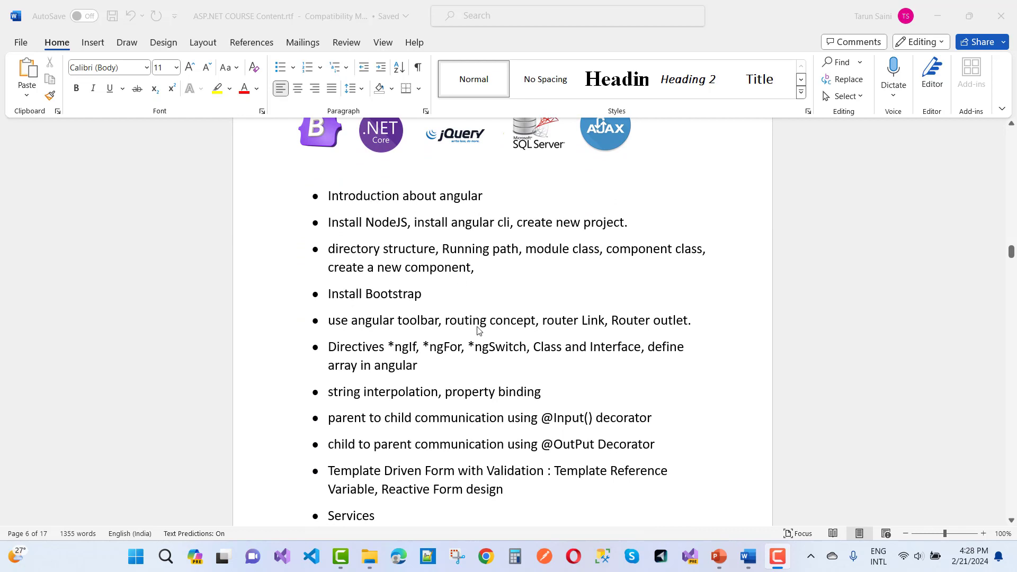
{"action": "scroll", "scroll_direction": "down", "scroll_amount": 3}
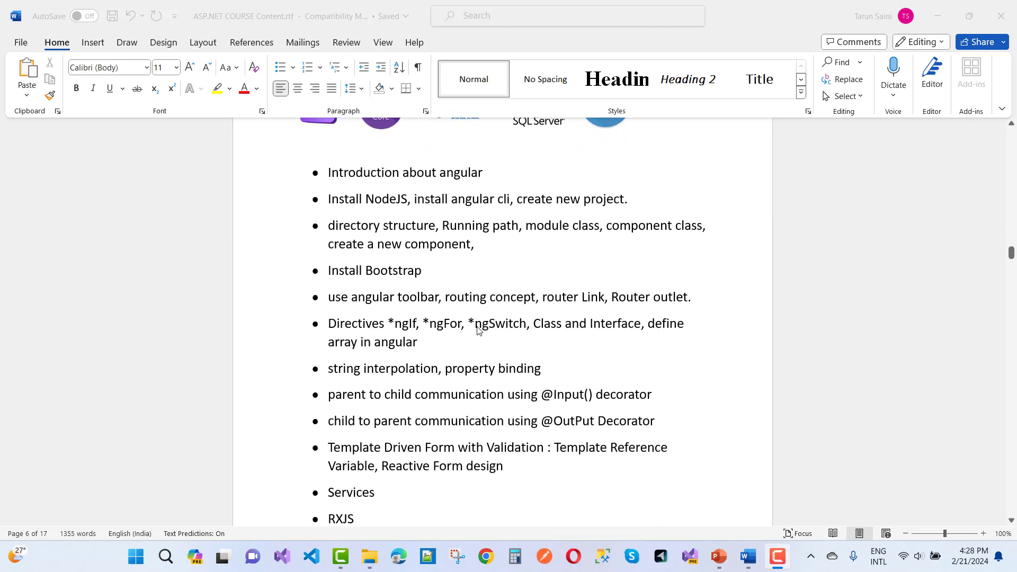
{"action": "scroll", "scroll_direction": "down", "scroll_amount": 3}
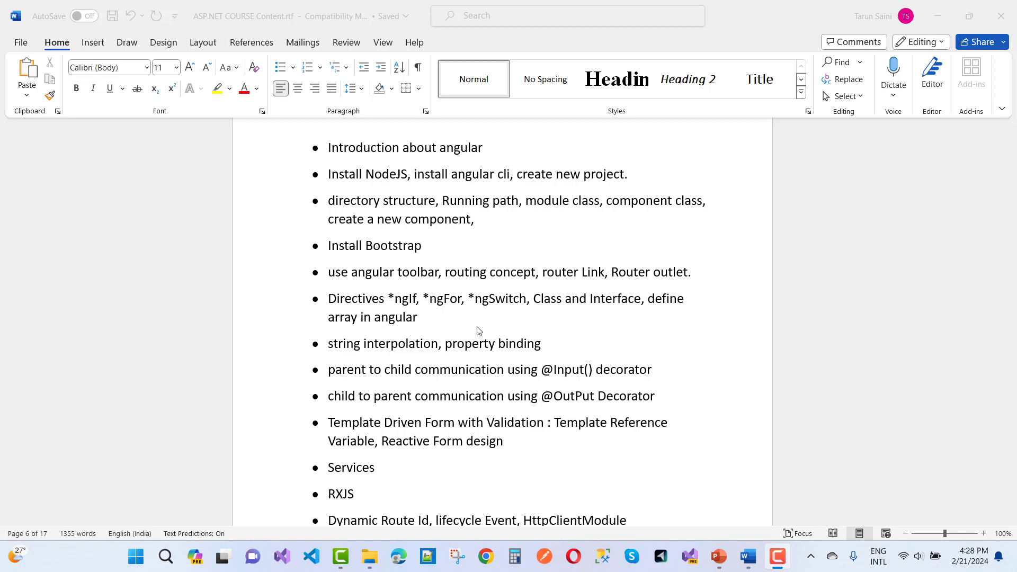
{"action": "scroll", "scroll_direction": "down", "scroll_amount": 3}
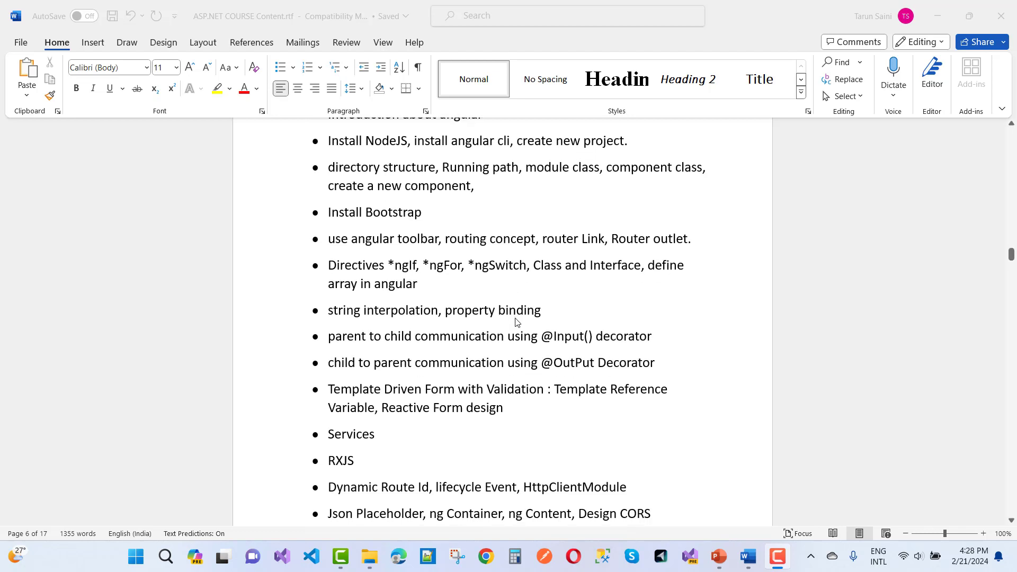
Continue past the ASP.NET CORE RESTFUL API BASED PROJECT heading toward the C# beginner-to-advanced section
{"action": "scroll", "scroll_direction": "down", "scroll_amount": 3}
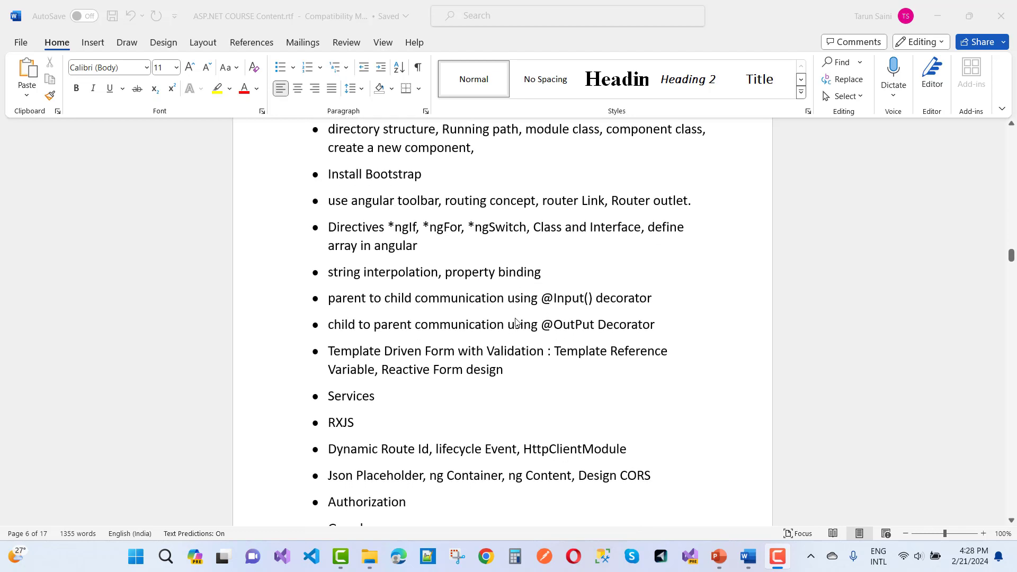
{"action": "scroll", "scroll_direction": "down", "scroll_amount": 3}
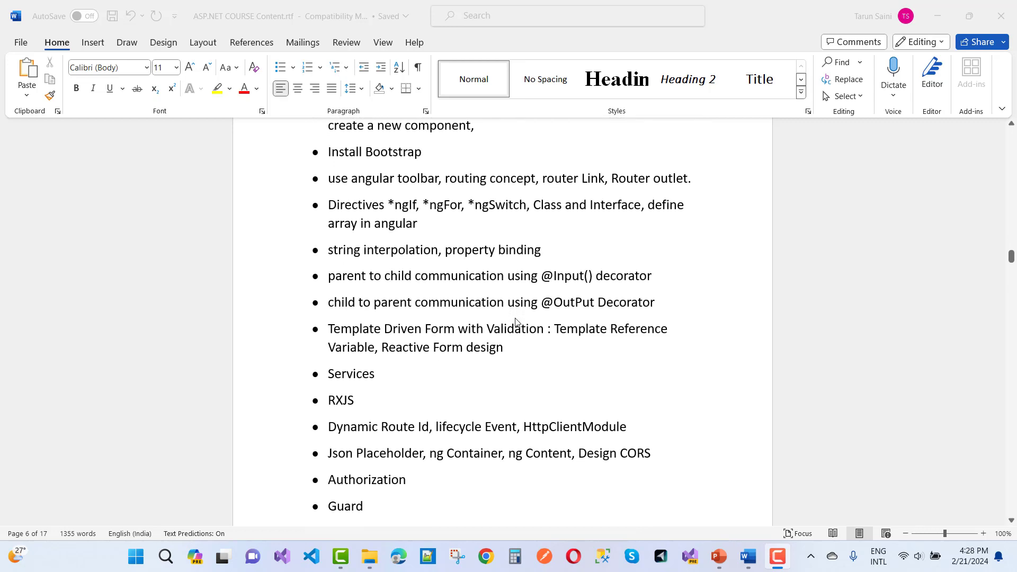
{"action": "scroll", "scroll_direction": "down", "scroll_amount": 3}
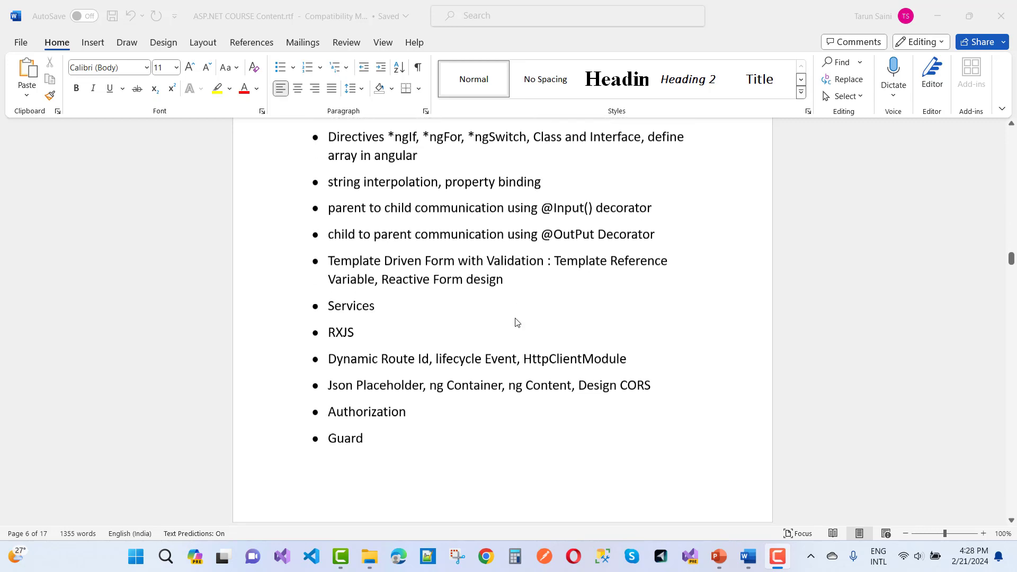
{"action": "scroll", "scroll_direction": "down", "scroll_amount": 3}
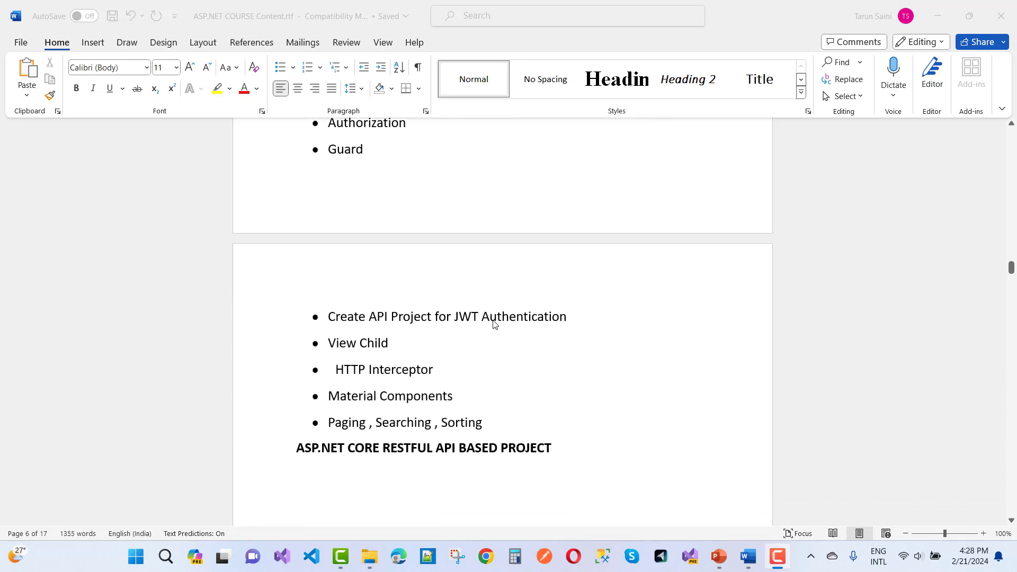
{"action": "mouse_move", "coordinate": [537, 343]}
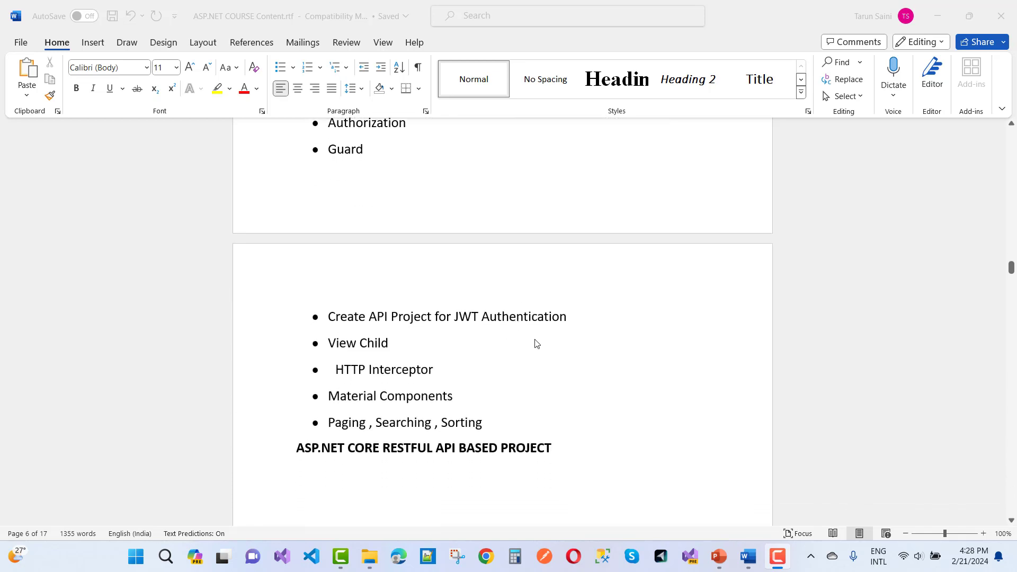
{"action": "scroll", "scroll_direction": "down", "scroll_amount": 3}
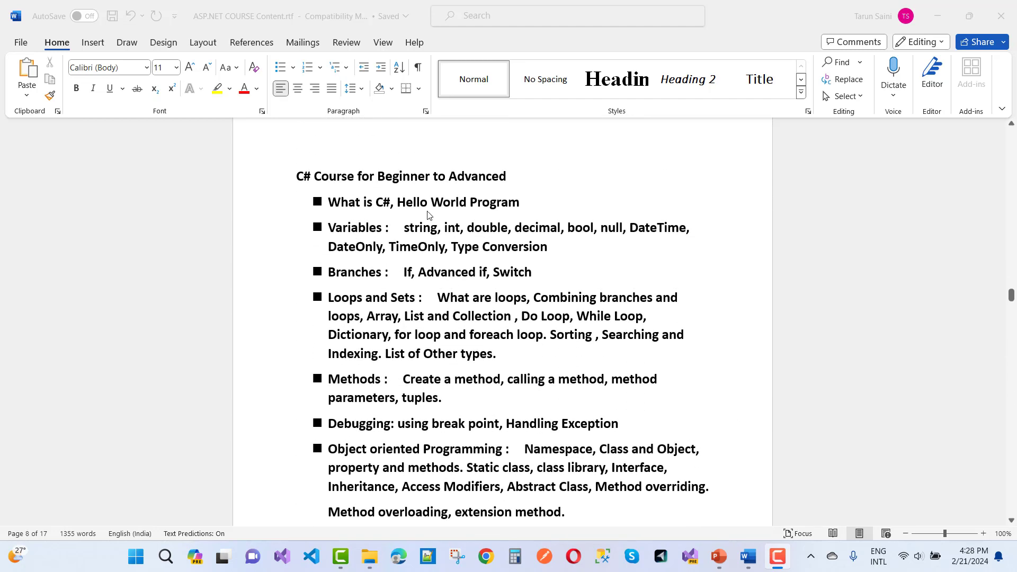
{"action": "mouse_move", "coordinate": [360, 289]}
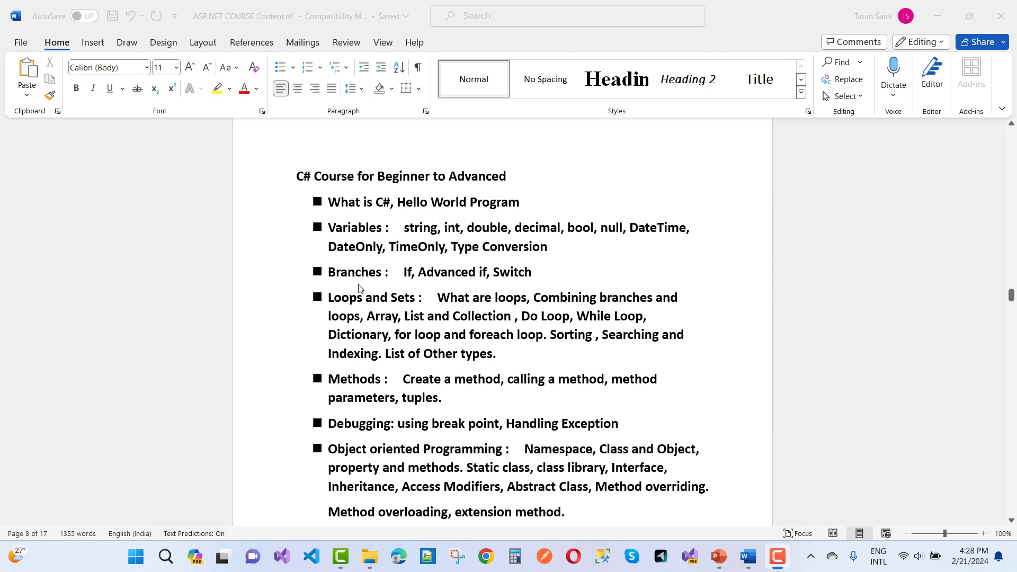
{"action": "mouse_move", "coordinate": [523, 293]}
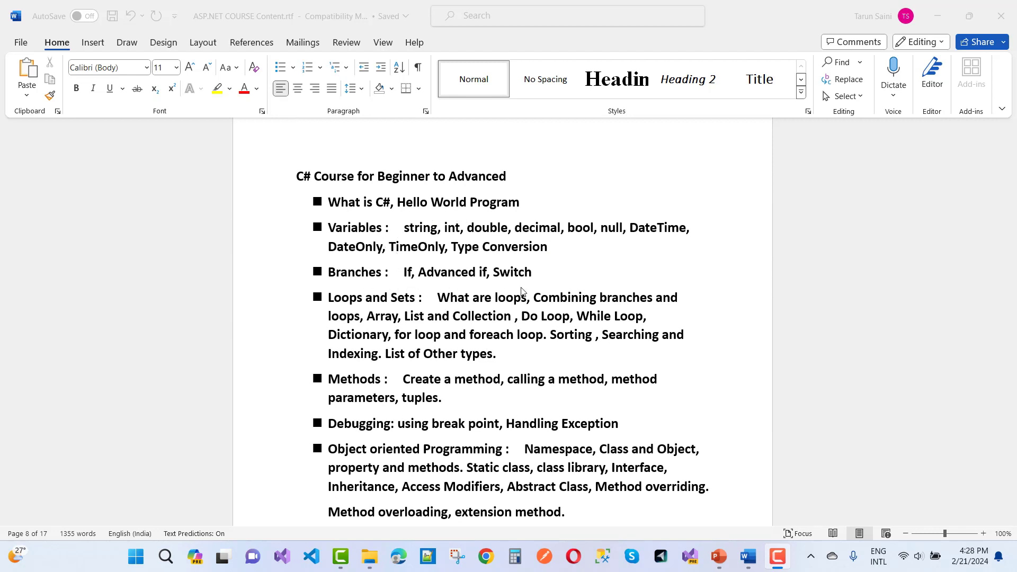
{"action": "scroll", "scroll_direction": "down", "scroll_amount": 3}
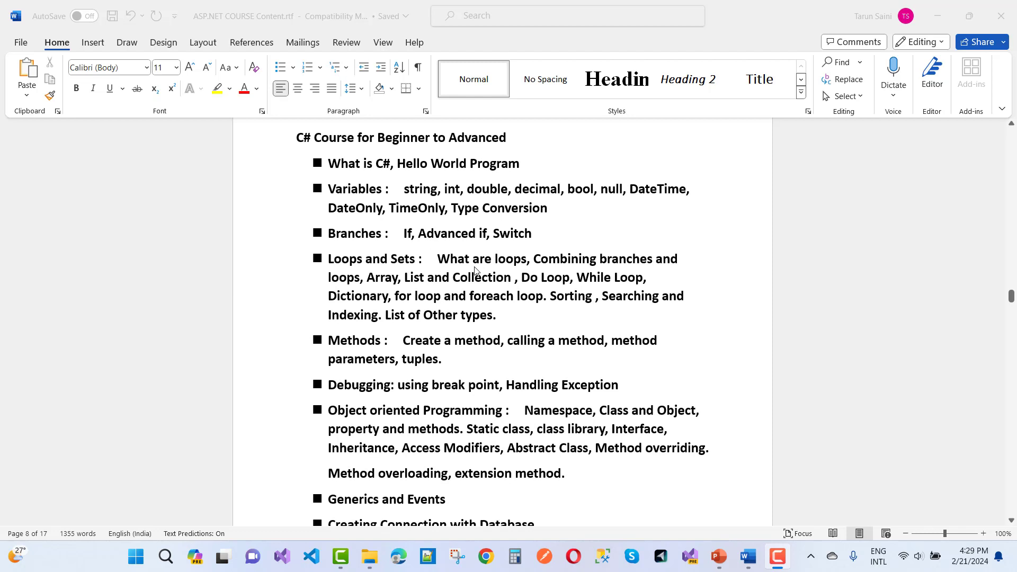
{"action": "mouse_move", "coordinate": [545, 278]}
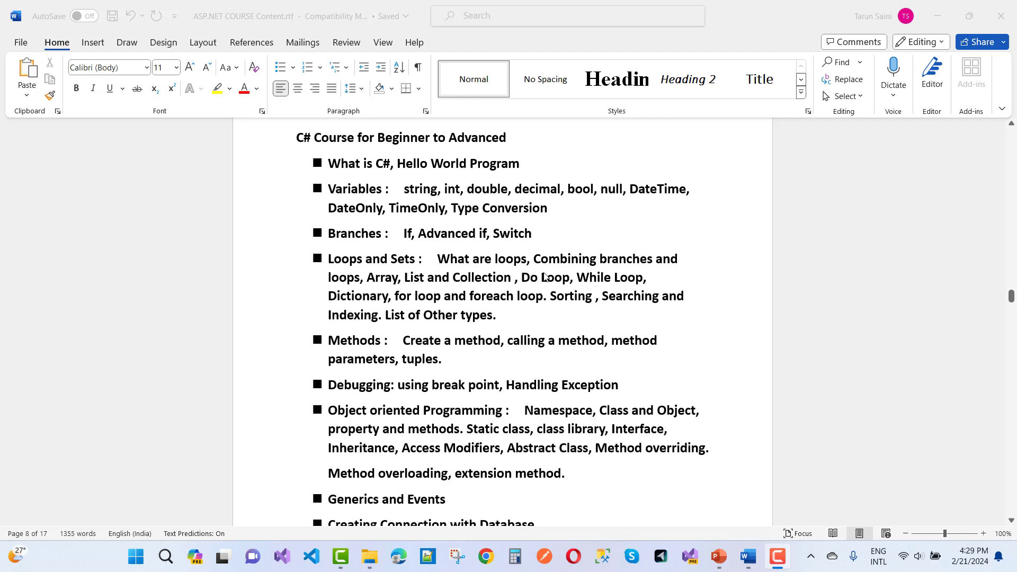
{"action": "mouse_move", "coordinate": [621, 257]}
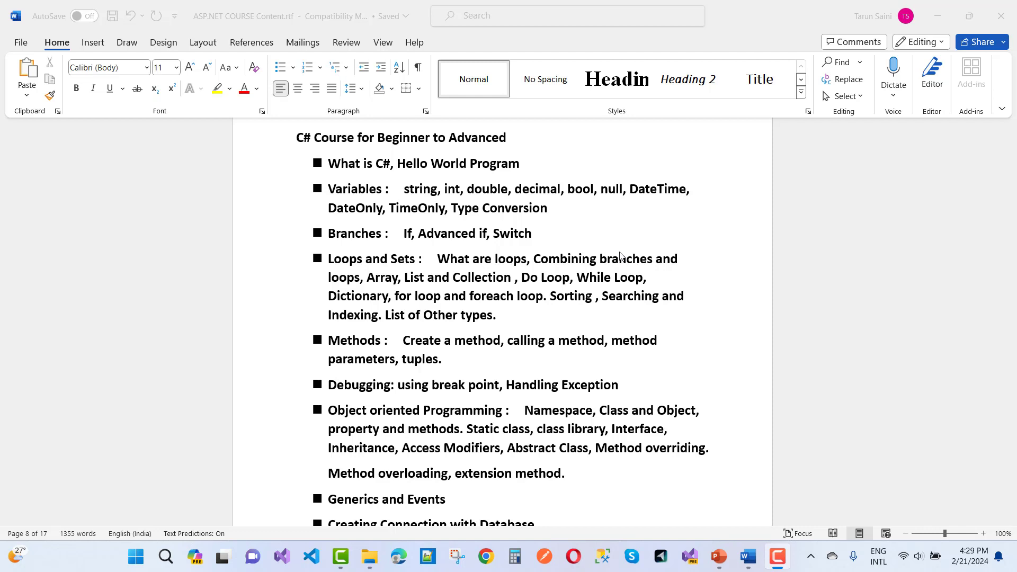
{"action": "scroll", "scroll_direction": "down", "scroll_amount": 3}
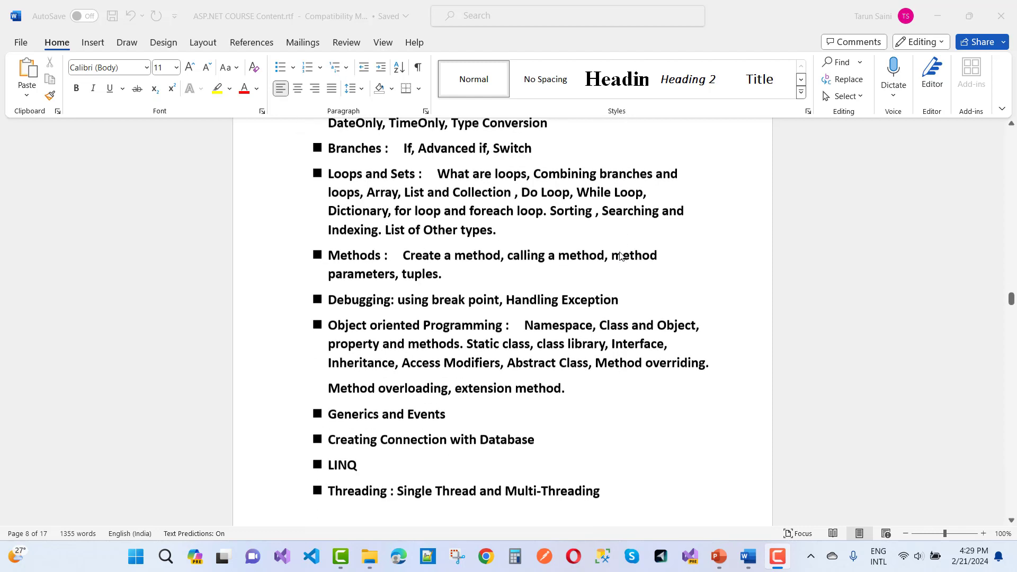
{"action": "scroll", "scroll_direction": "down", "scroll_amount": 3}
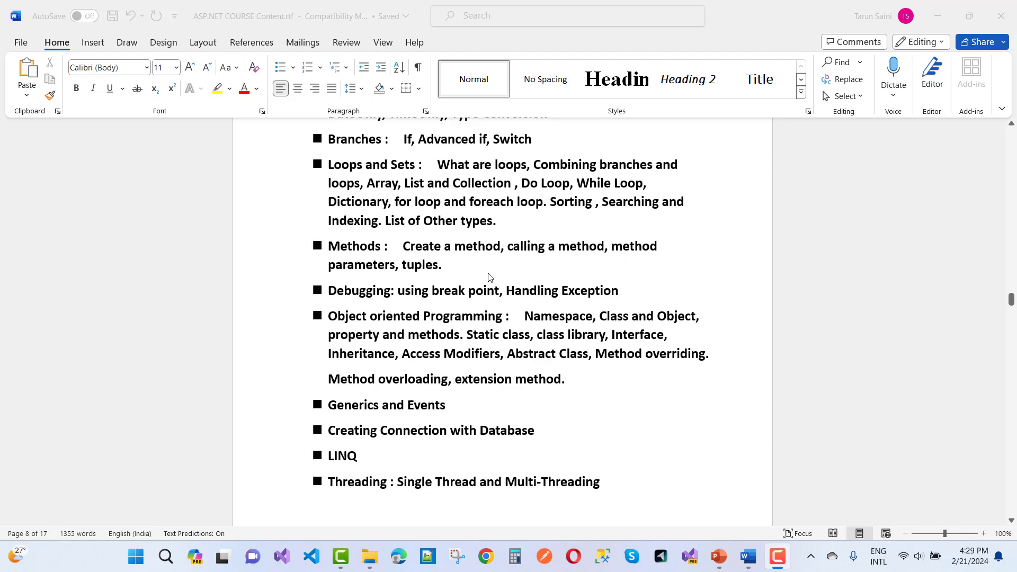
{"action": "scroll", "scroll_direction": "down", "scroll_amount": 3}
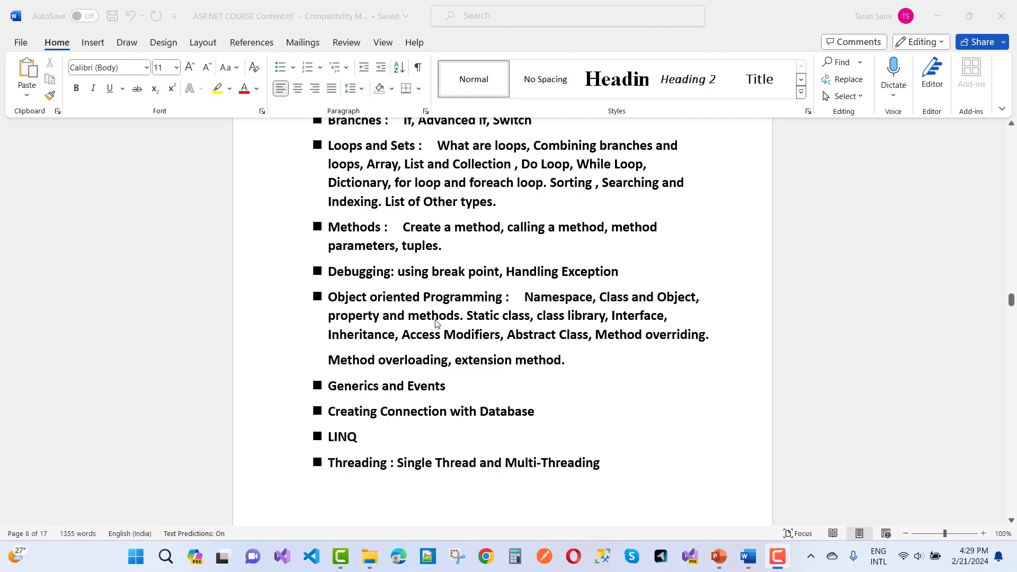
{"action": "mouse_move", "coordinate": [498, 292]}
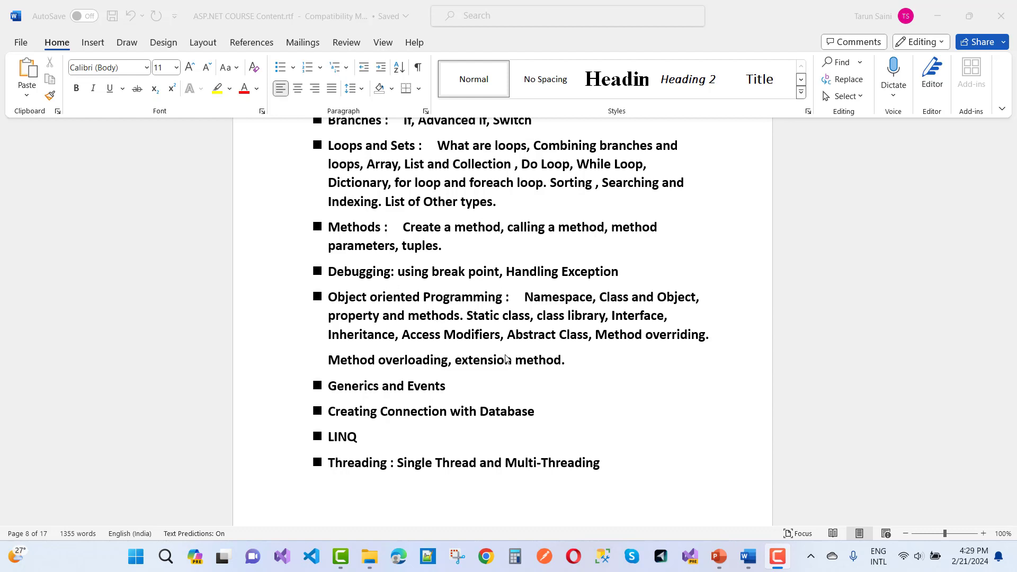
{"action": "mouse_move", "coordinate": [572, 381]}
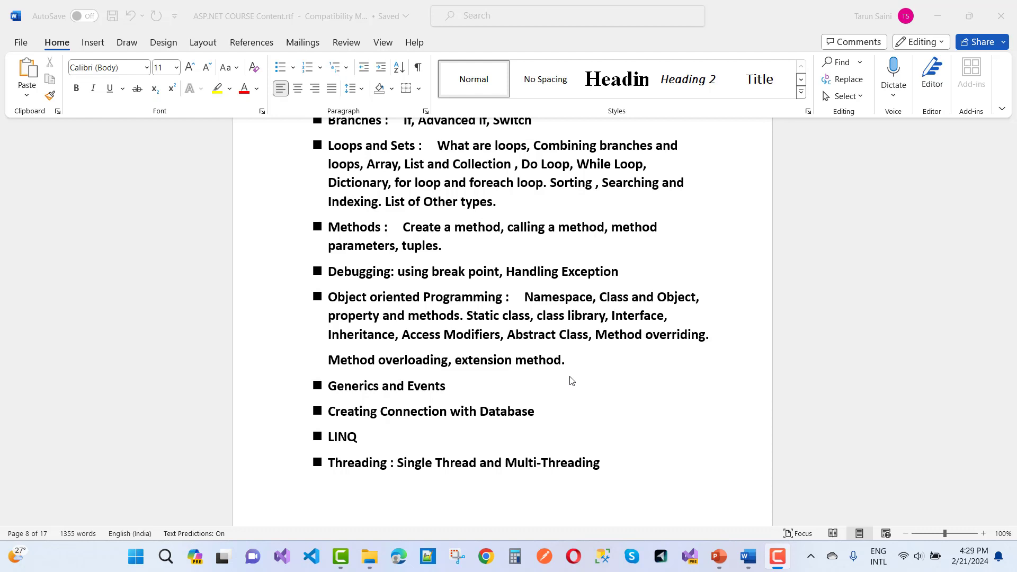
{"action": "scroll", "scroll_direction": "down", "scroll_amount": 3}
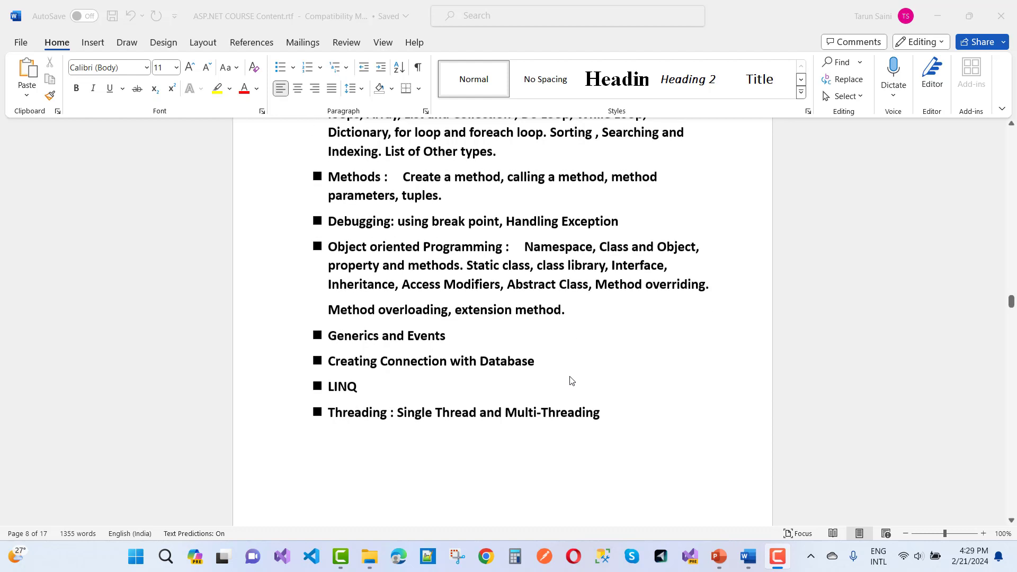
{"action": "scroll", "scroll_direction": "down", "scroll_amount": 3}
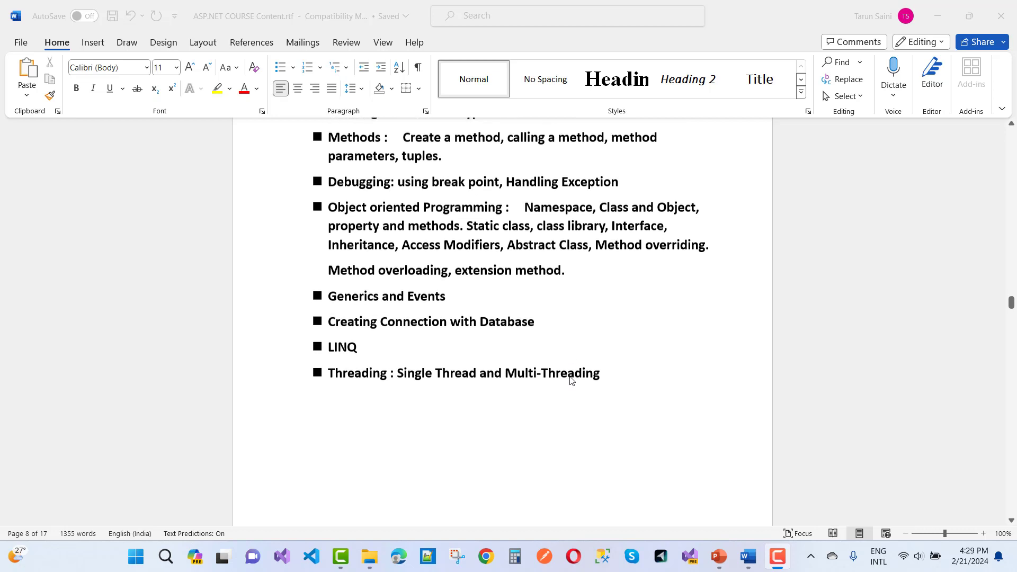
{"action": "scroll", "scroll_direction": "down", "scroll_amount": 3}
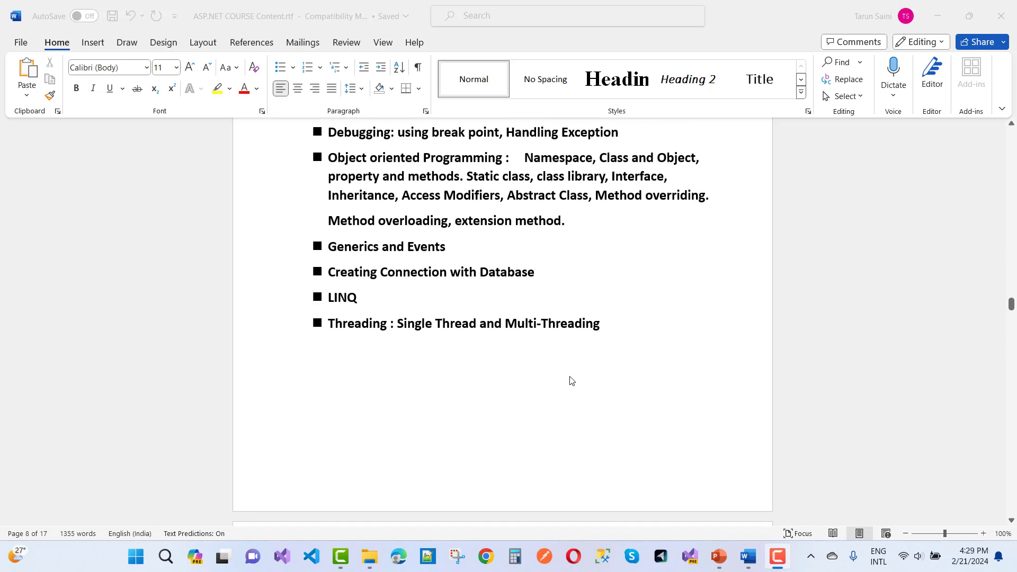
{"action": "scroll", "scroll_direction": "down", "scroll_amount": 3}
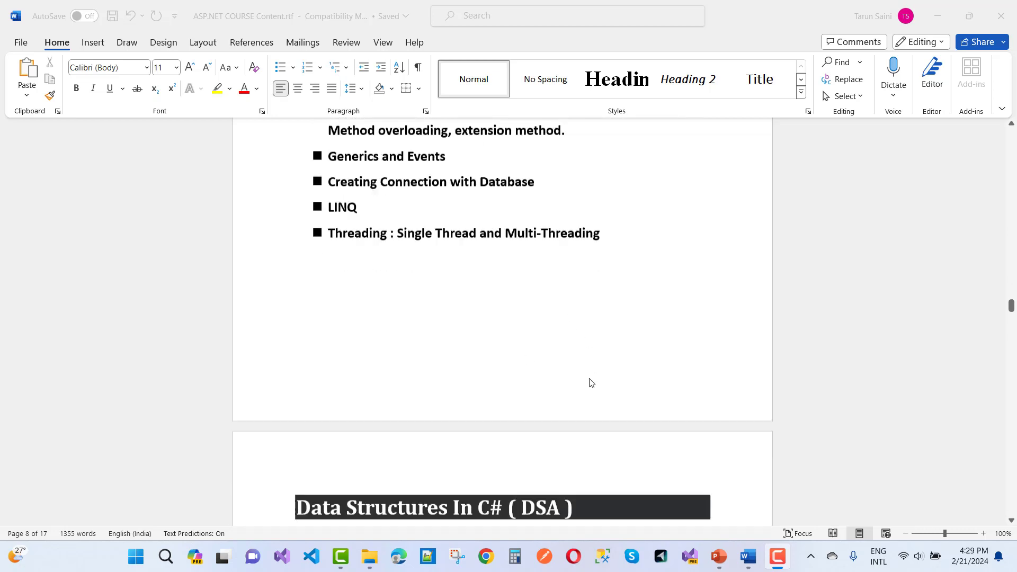
{"action": "scroll", "scroll_direction": "down", "scroll_amount": 3}
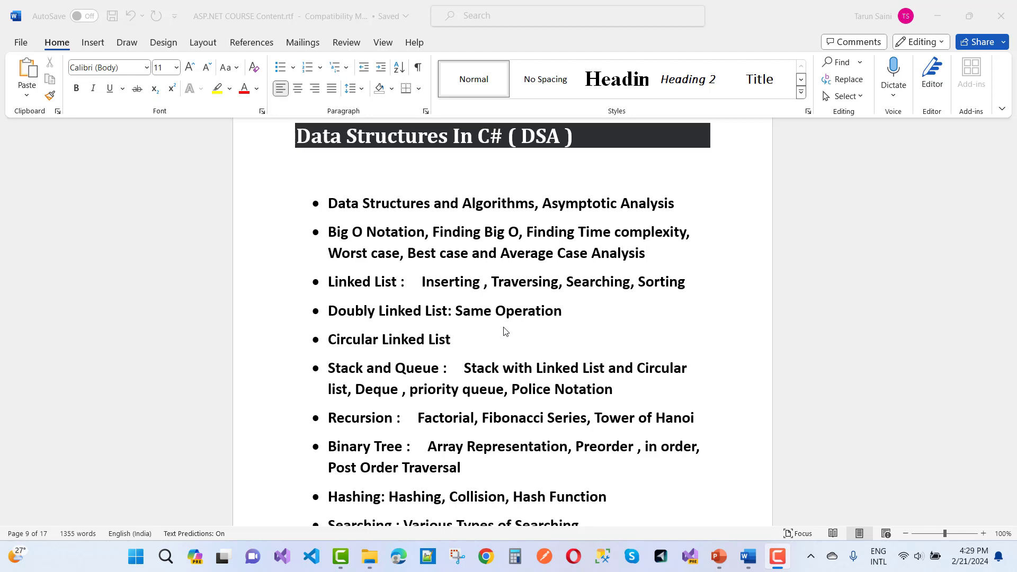
{"action": "scroll", "scroll_direction": "down", "scroll_amount": 3}
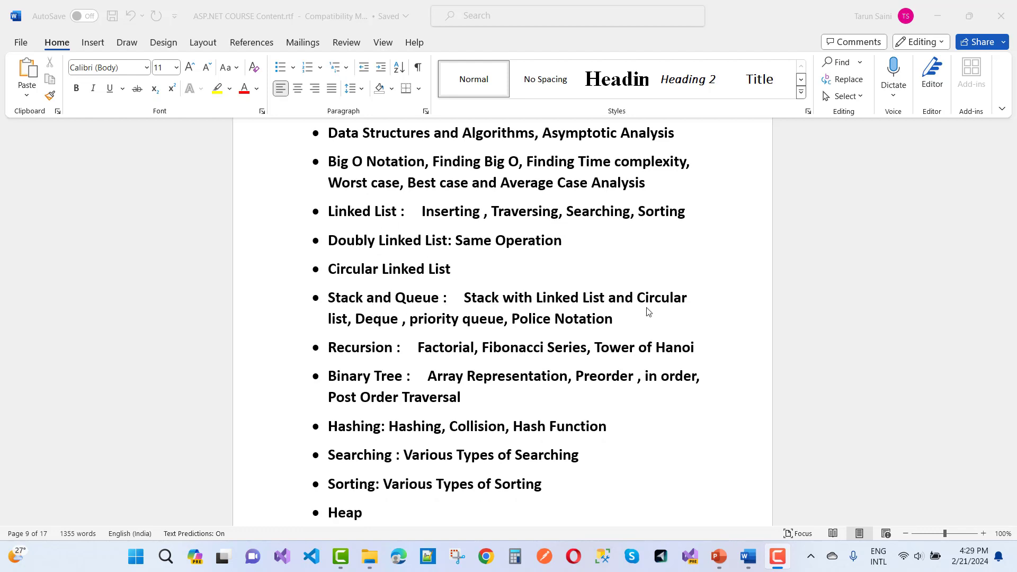
{"action": "mouse_move", "coordinate": [541, 335]}
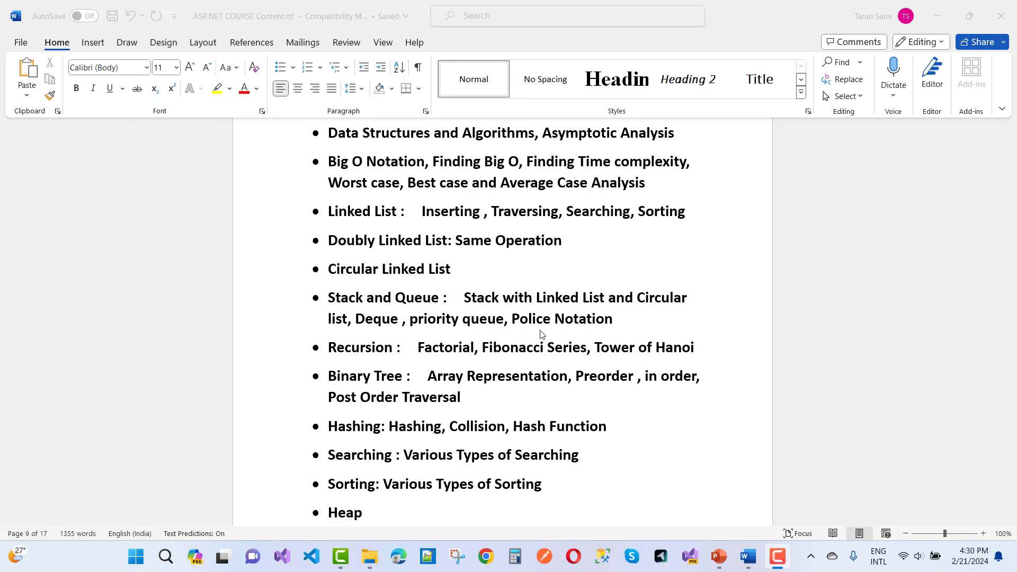
{"action": "scroll", "scroll_direction": "down", "scroll_amount": 3}
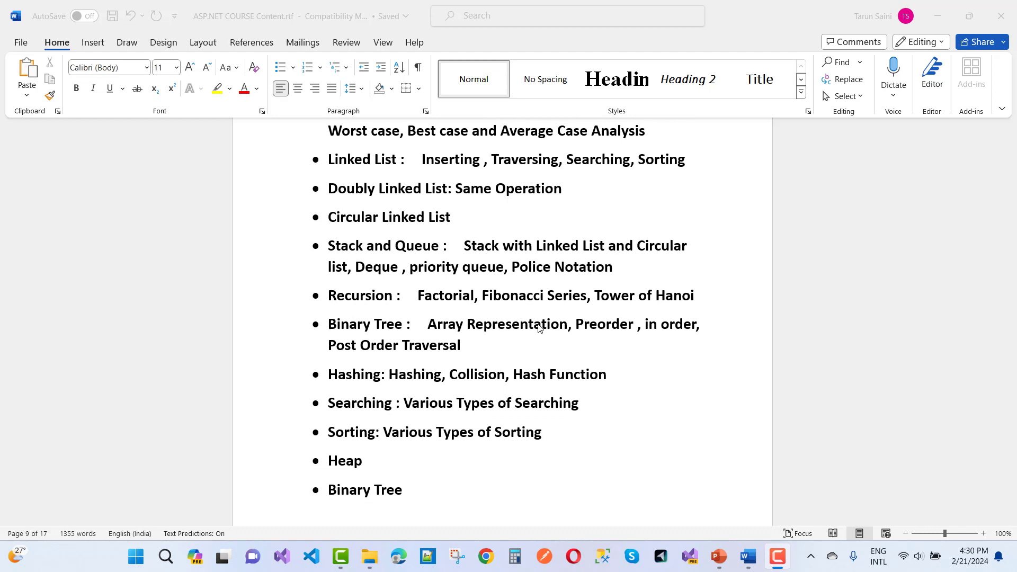
{"action": "scroll", "scroll_direction": "down", "scroll_amount": 3}
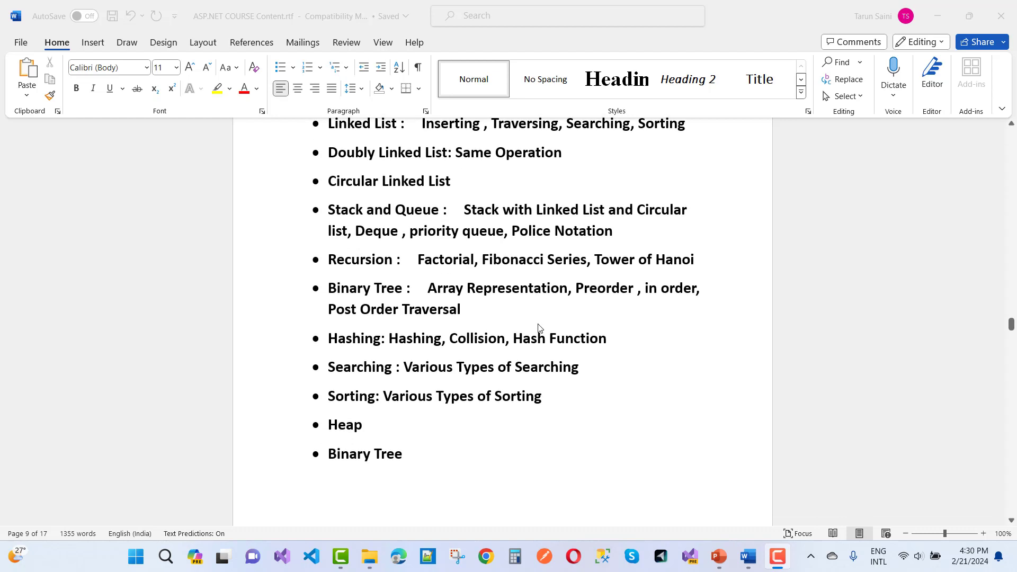
{"action": "mouse_move", "coordinate": [490, 371]}
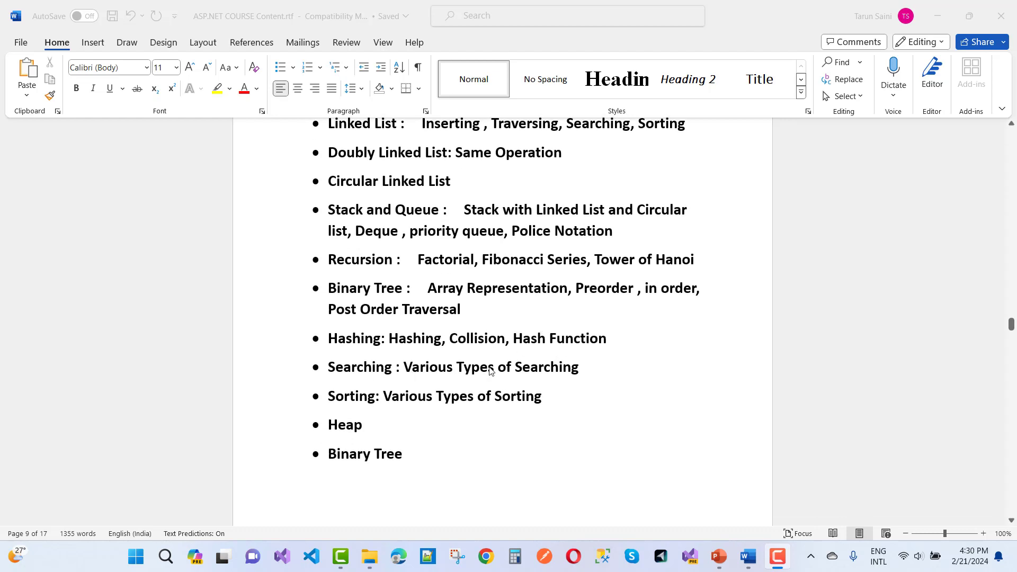
{"action": "scroll", "scroll_direction": "down", "scroll_amount": 3}
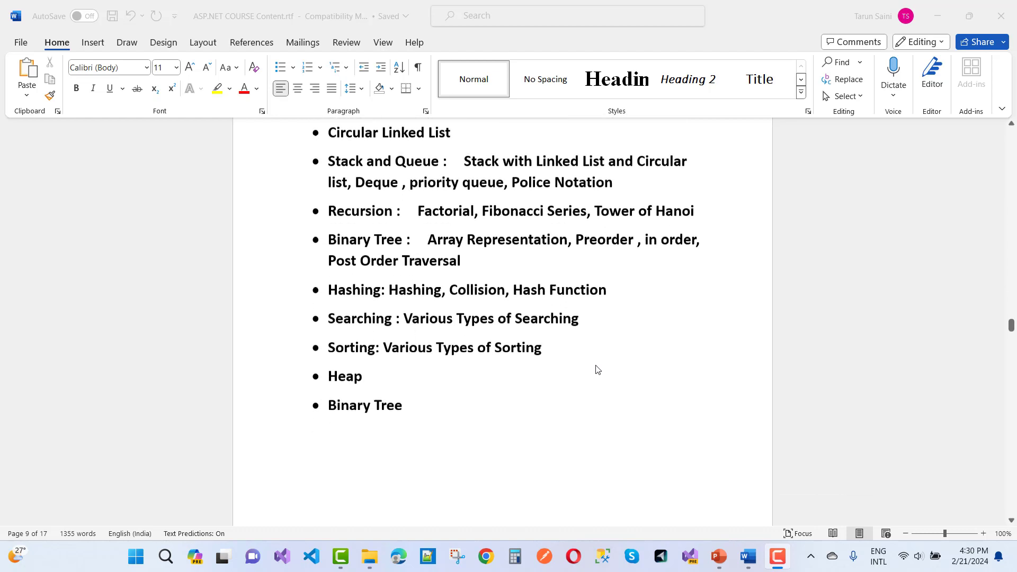
{"action": "scroll", "scroll_direction": "down", "scroll_amount": 3}
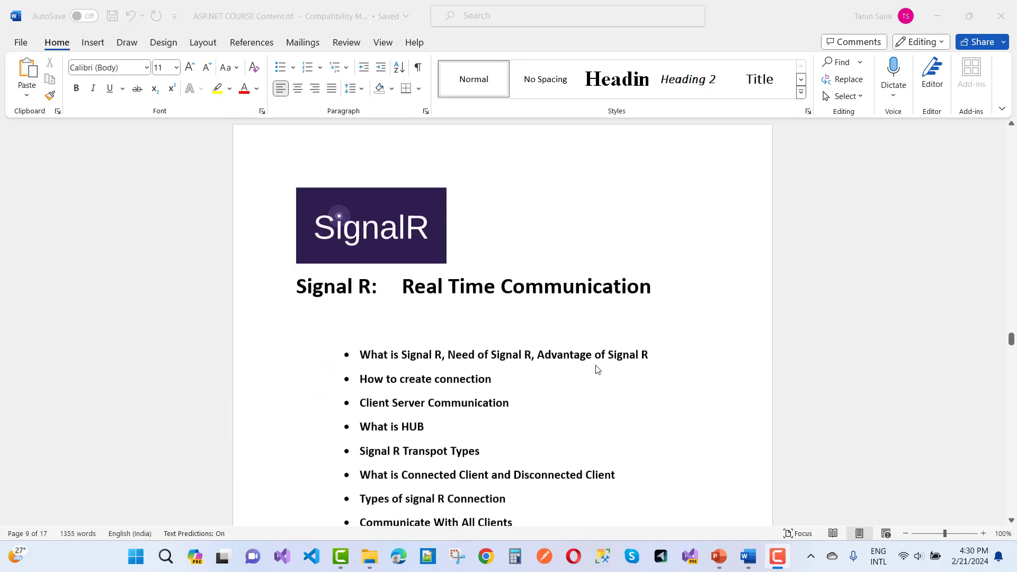
{"action": "scroll", "scroll_direction": "down", "scroll_amount": 3}
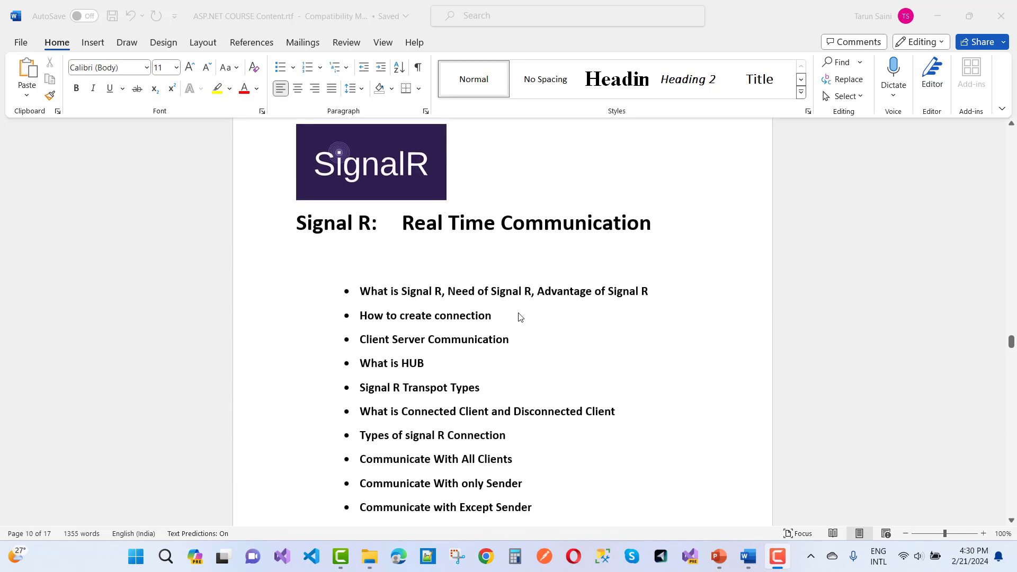
{"action": "scroll", "scroll_direction": "down", "scroll_amount": 3}
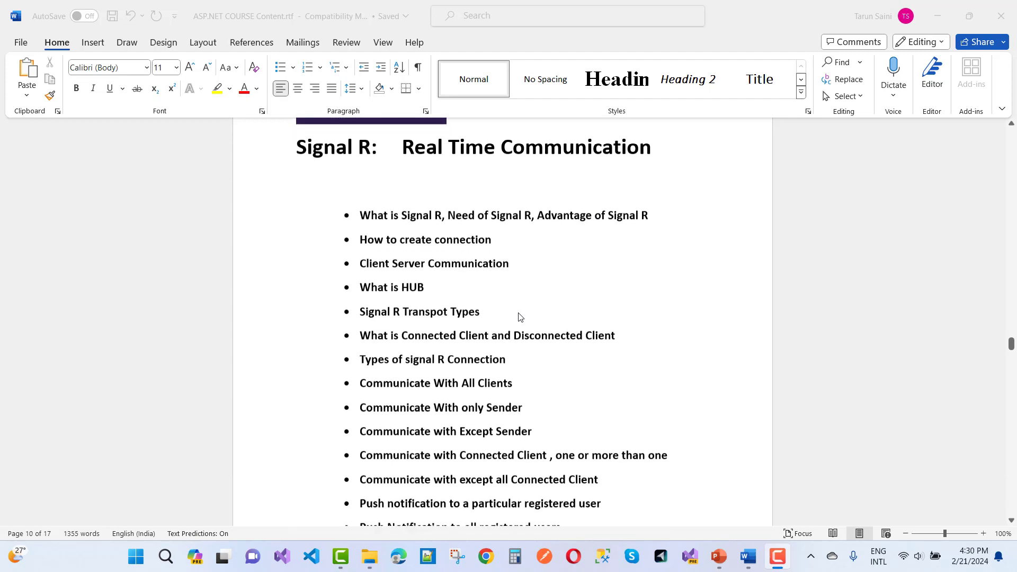
{"action": "scroll", "scroll_direction": "down", "scroll_amount": 3}
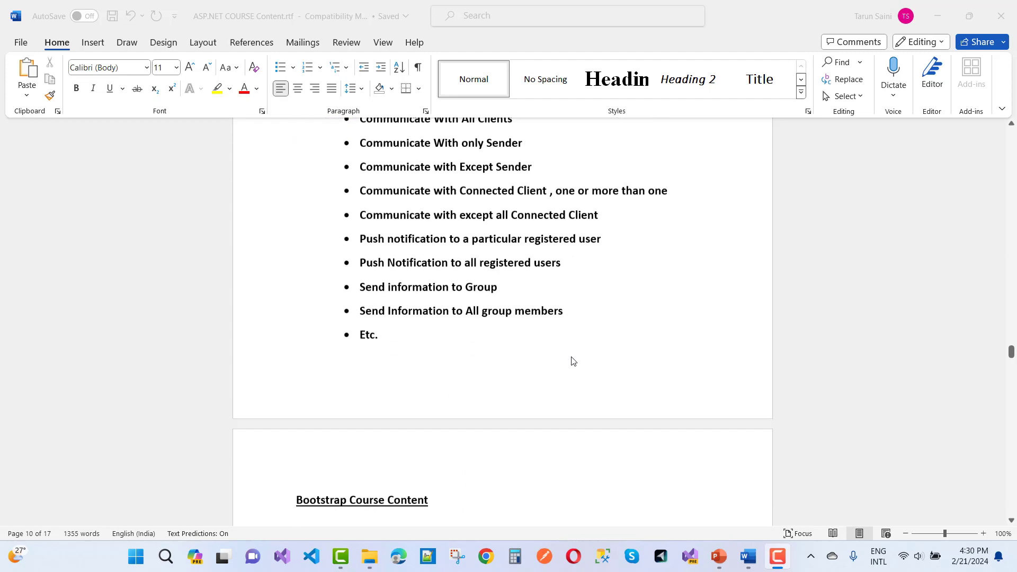
{"action": "scroll", "scroll_direction": "down", "scroll_amount": 3}
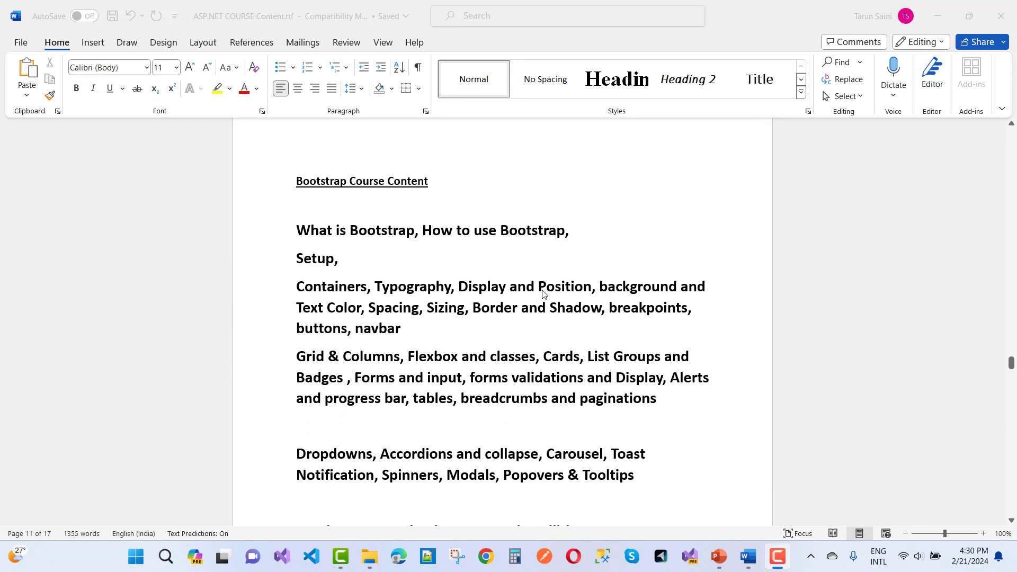
{"action": "scroll", "scroll_direction": "down", "scroll_amount": 3}
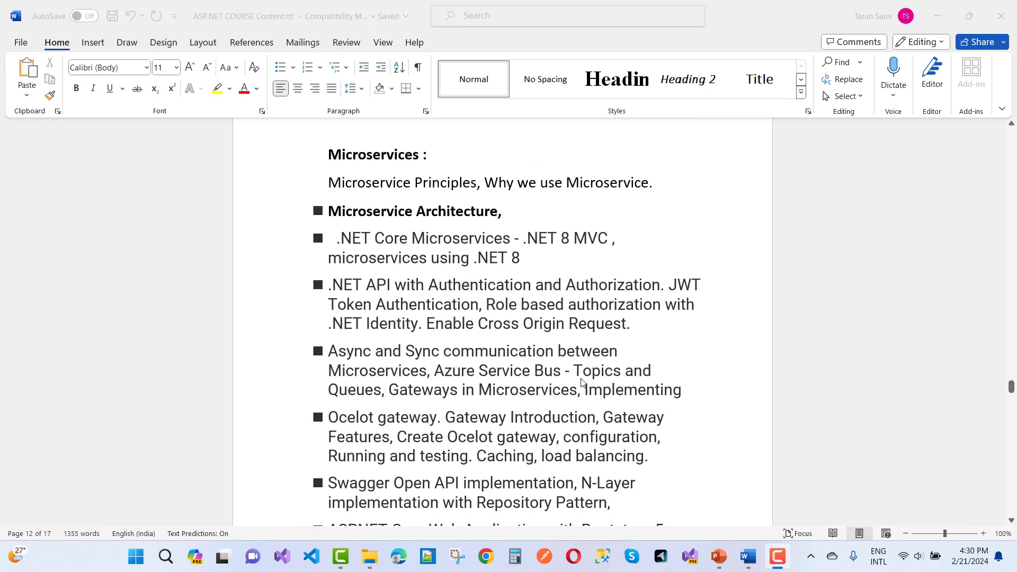
{"action": "scroll", "scroll_direction": "down", "scroll_amount": 3}
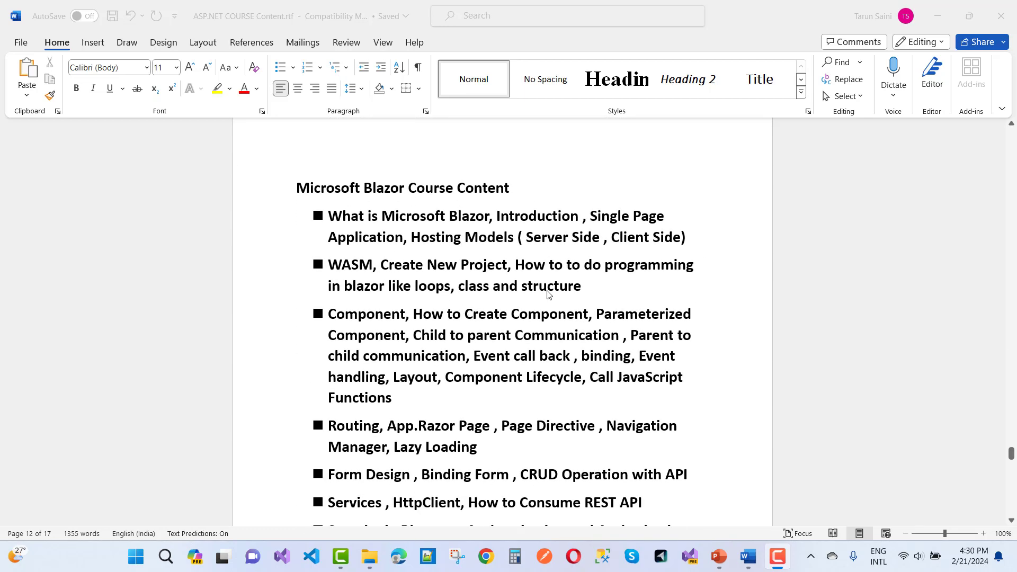
{"action": "scroll", "scroll_direction": "down", "scroll_amount": 3}
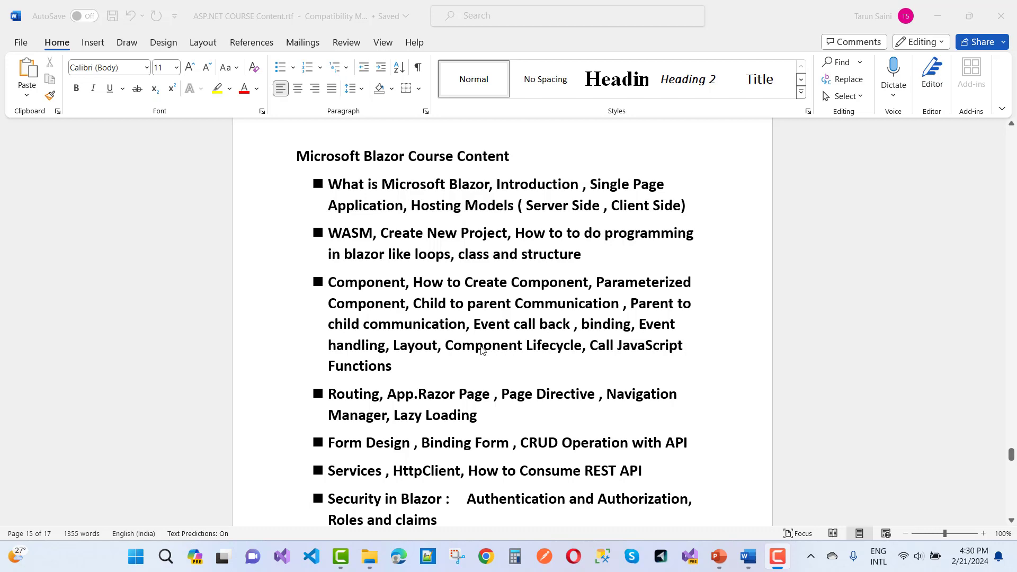
{"action": "scroll", "scroll_direction": "down", "scroll_amount": 3}
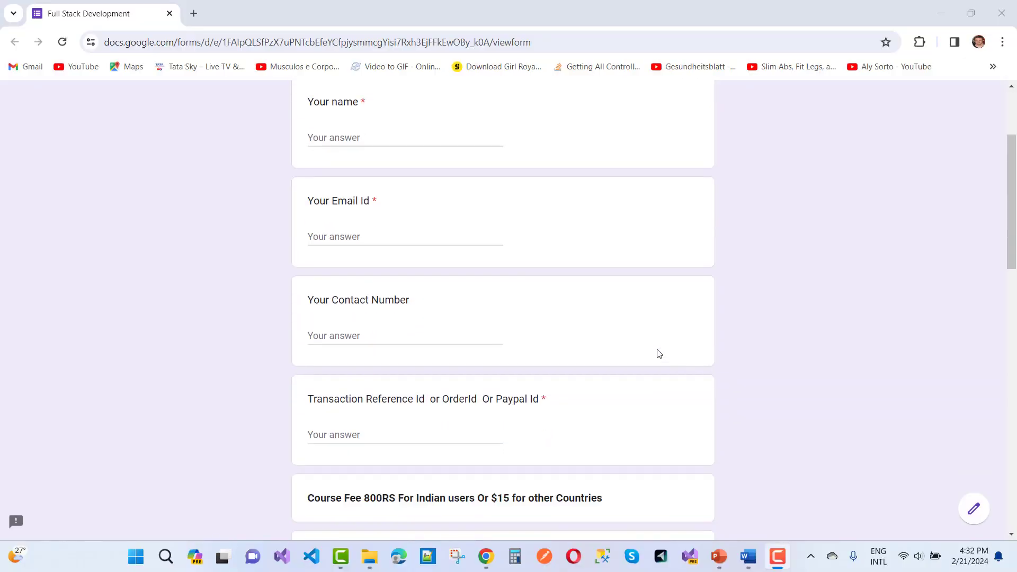
{"action": "scroll", "scroll_direction": "down", "scroll_amount": 3}
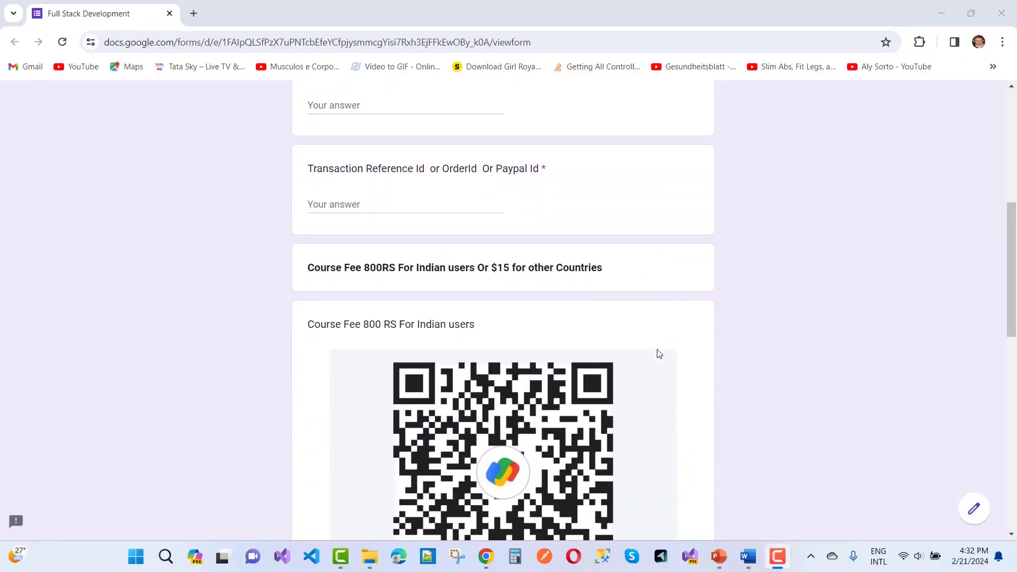
{"action": "scroll", "scroll_direction": "down", "scroll_amount": 3}
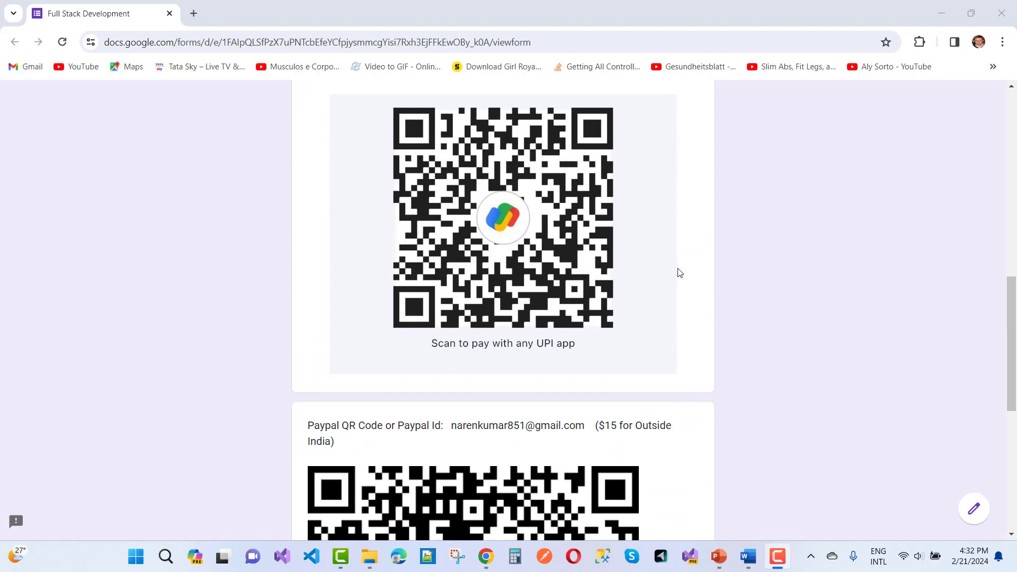
{"action": "scroll", "scroll_direction": "up", "scroll_amount": 3}
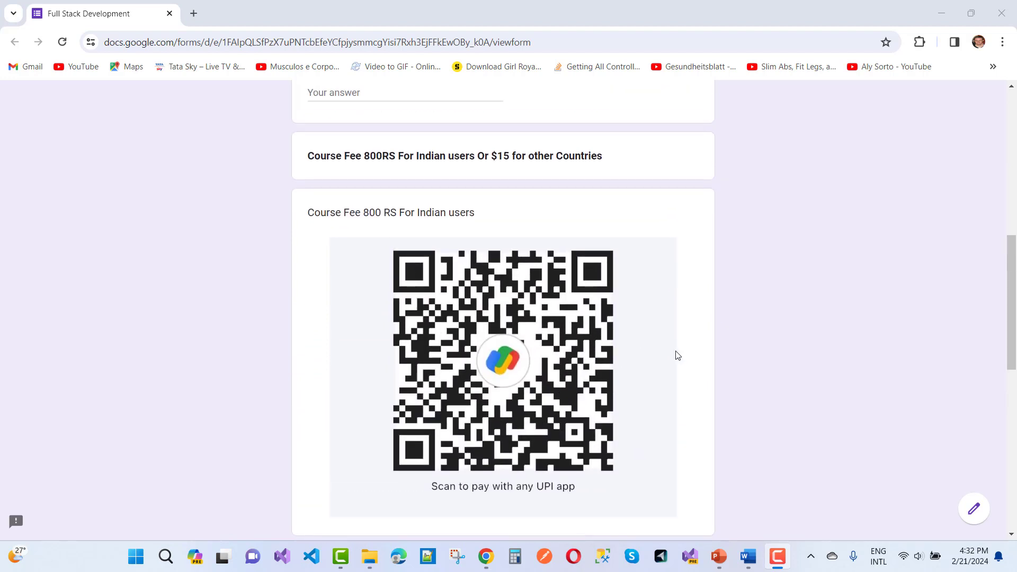
{"action": "scroll", "scroll_direction": "down", "scroll_amount": 3}
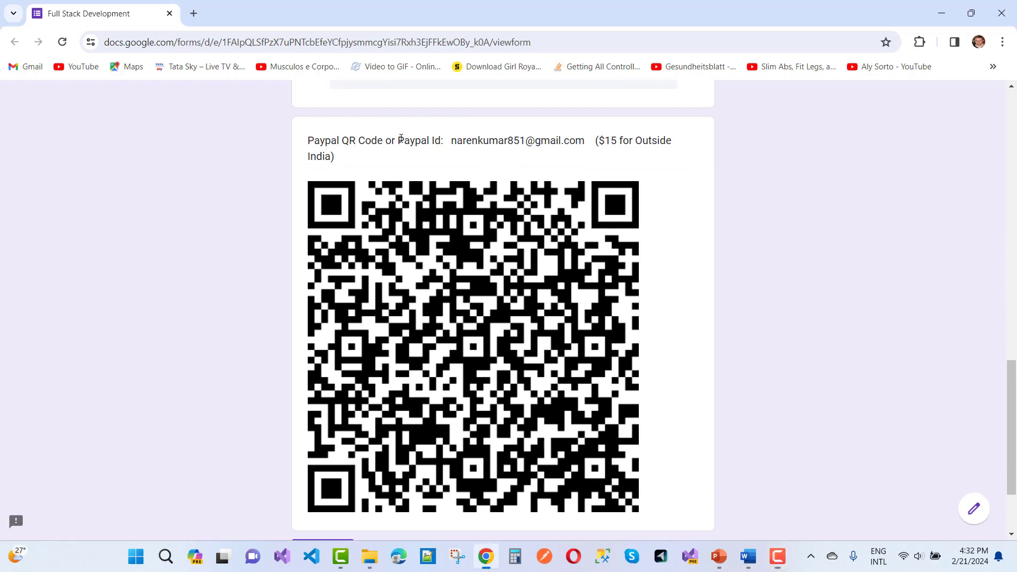
{"action": "left_click_drag", "start_coordinate": [398, 139], "coordinate": [586, 140]}
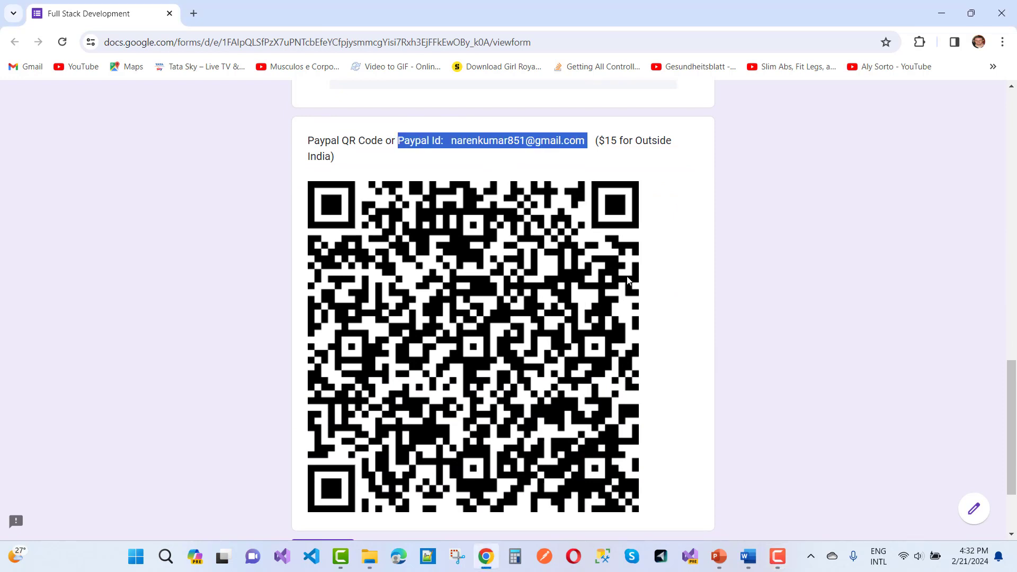
{"action": "scroll", "scroll_direction": "down", "scroll_amount": 3}
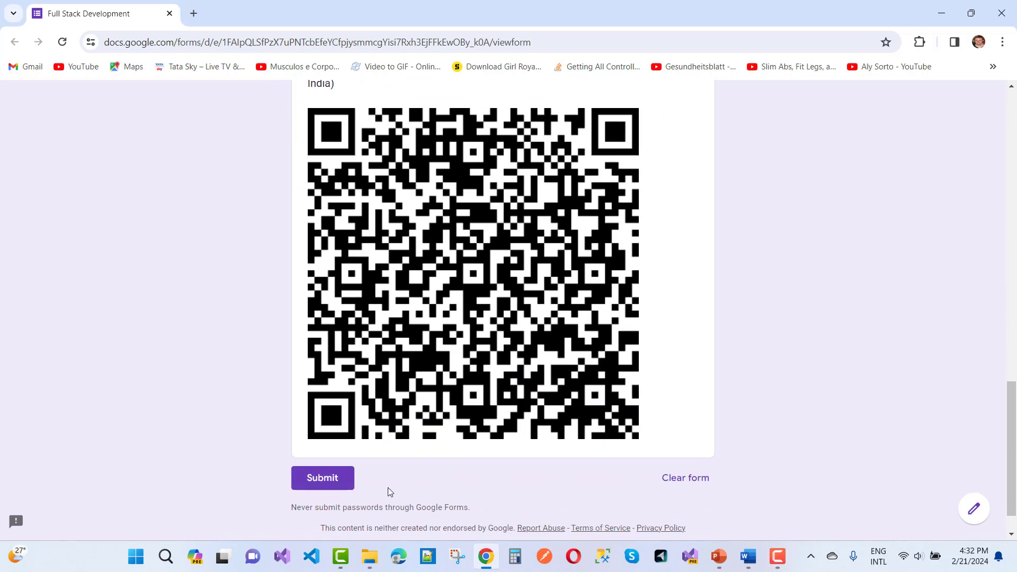